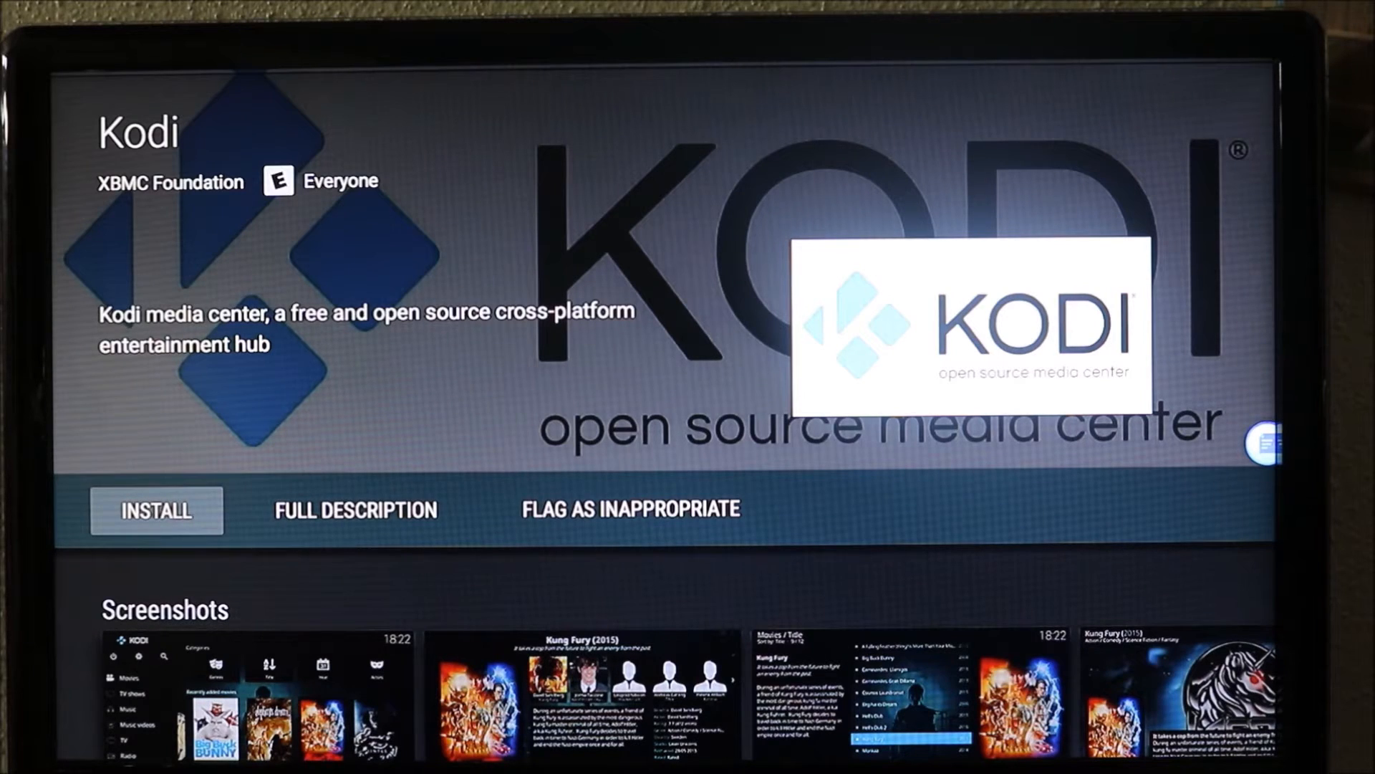
# Install Kodi from its Play Store page and launch it to the home screen
pyautogui.click(156, 510)
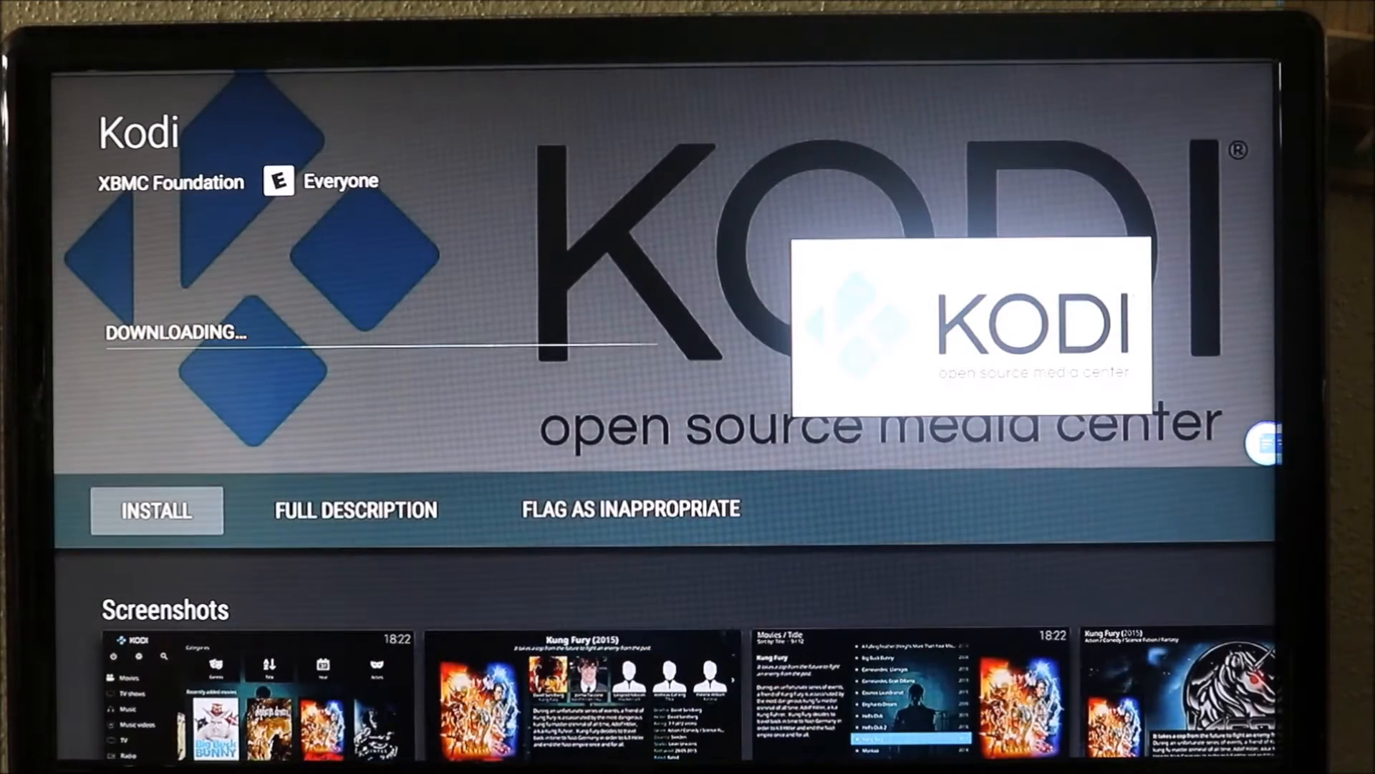
pyautogui.click(157, 510)
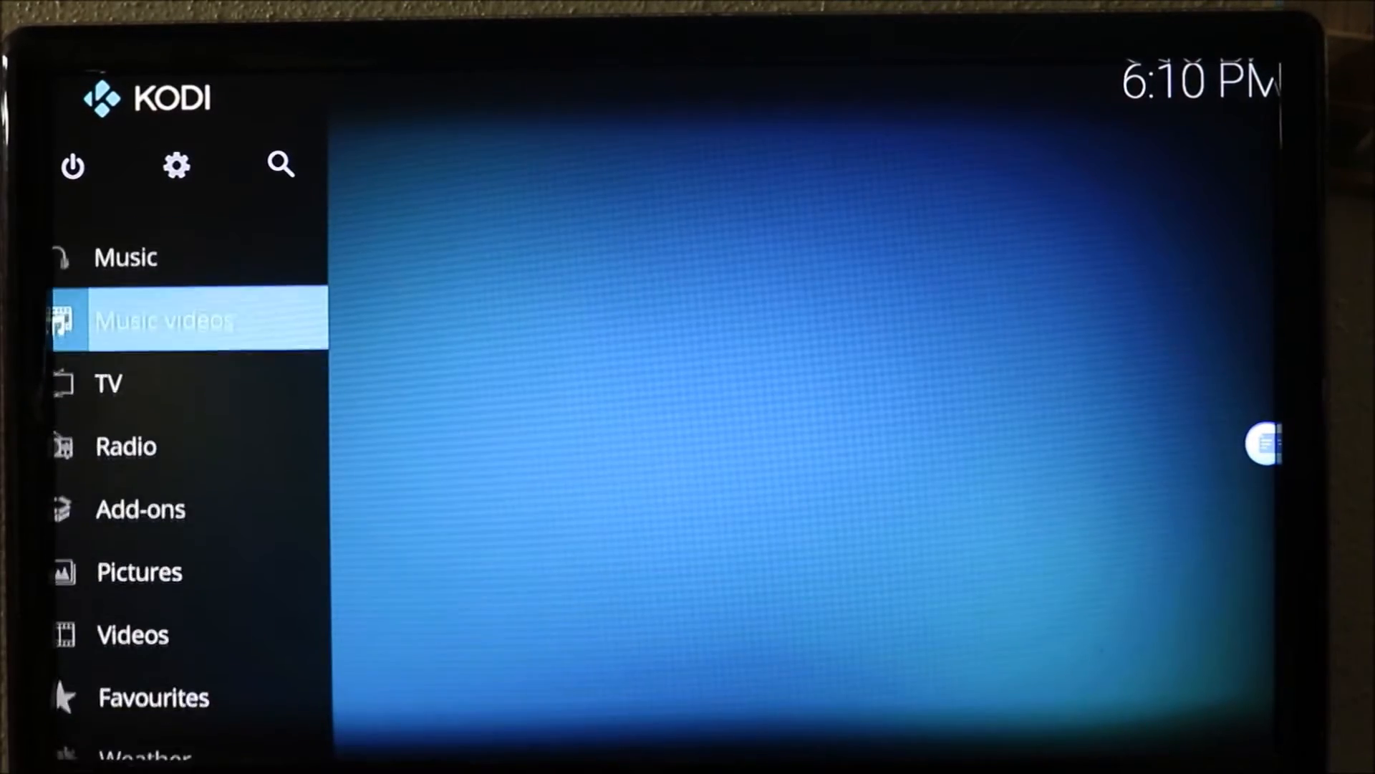
# Reach the File manager listing the profile directory and Add source
pyautogui.scroll(-3)
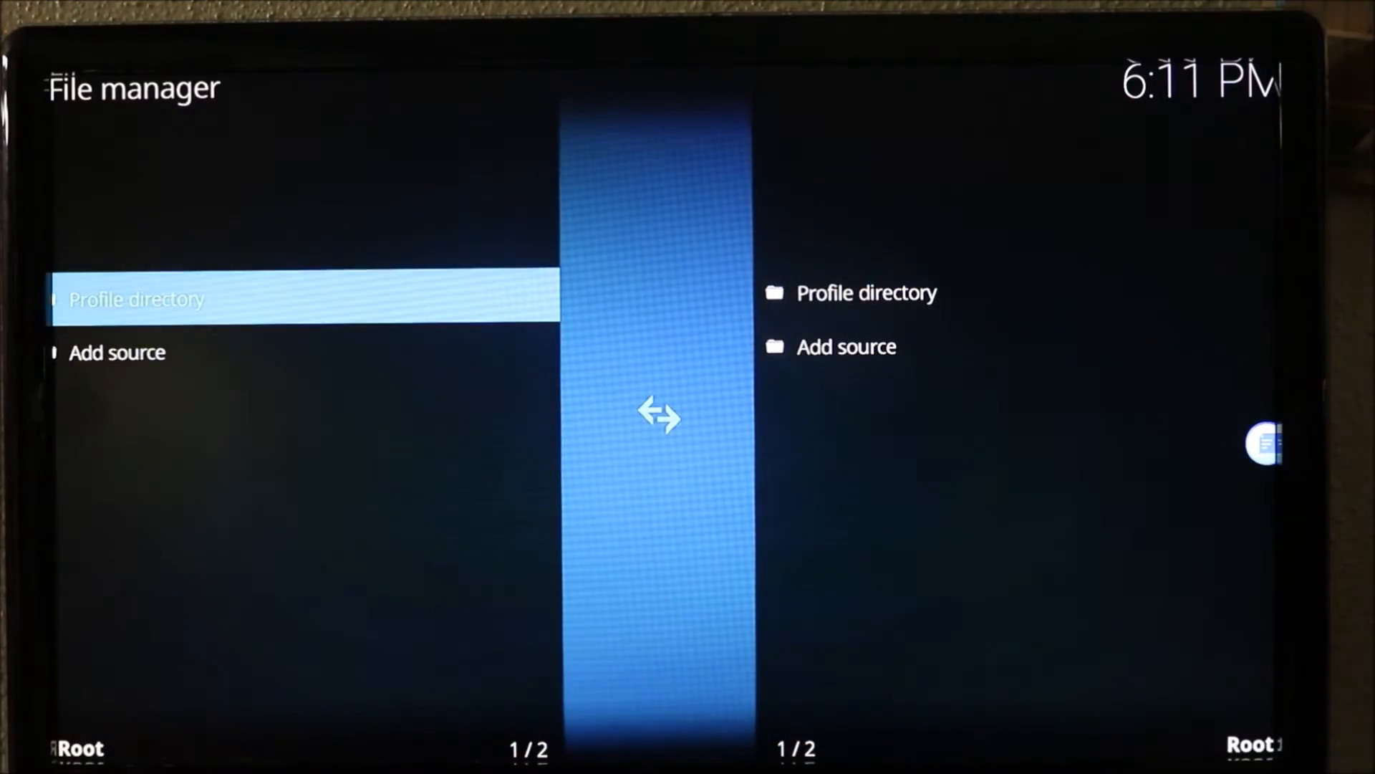
pyautogui.click(116, 352)
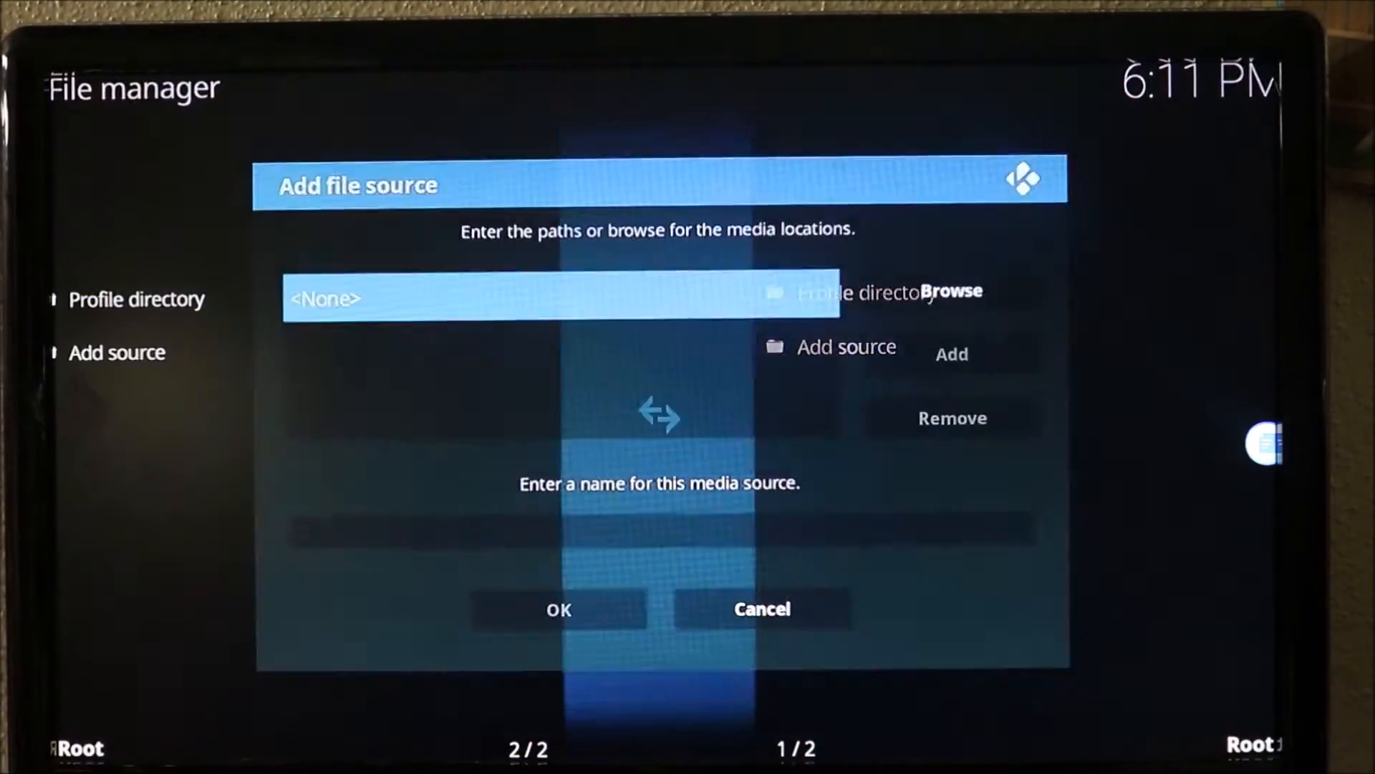
pyautogui.click(558, 298)
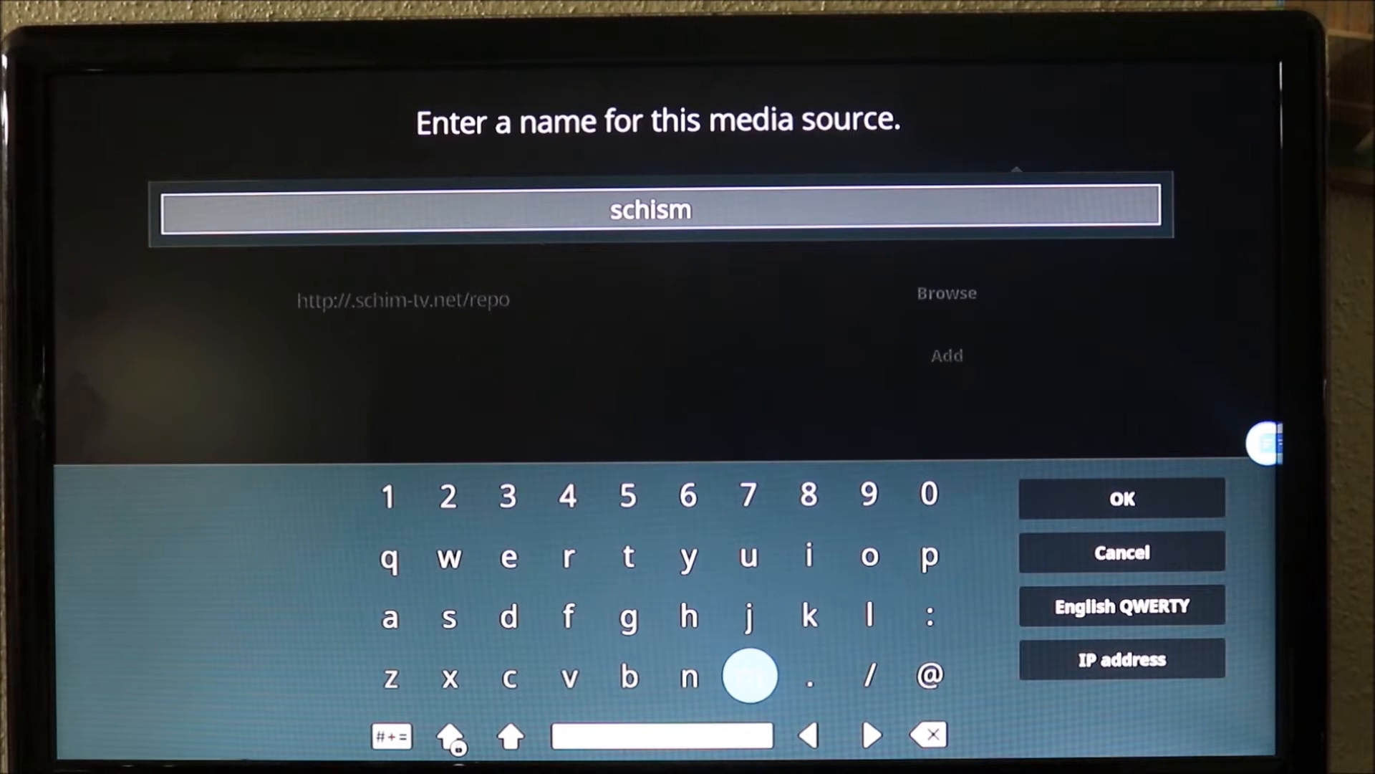
pyautogui.click(1120, 497)
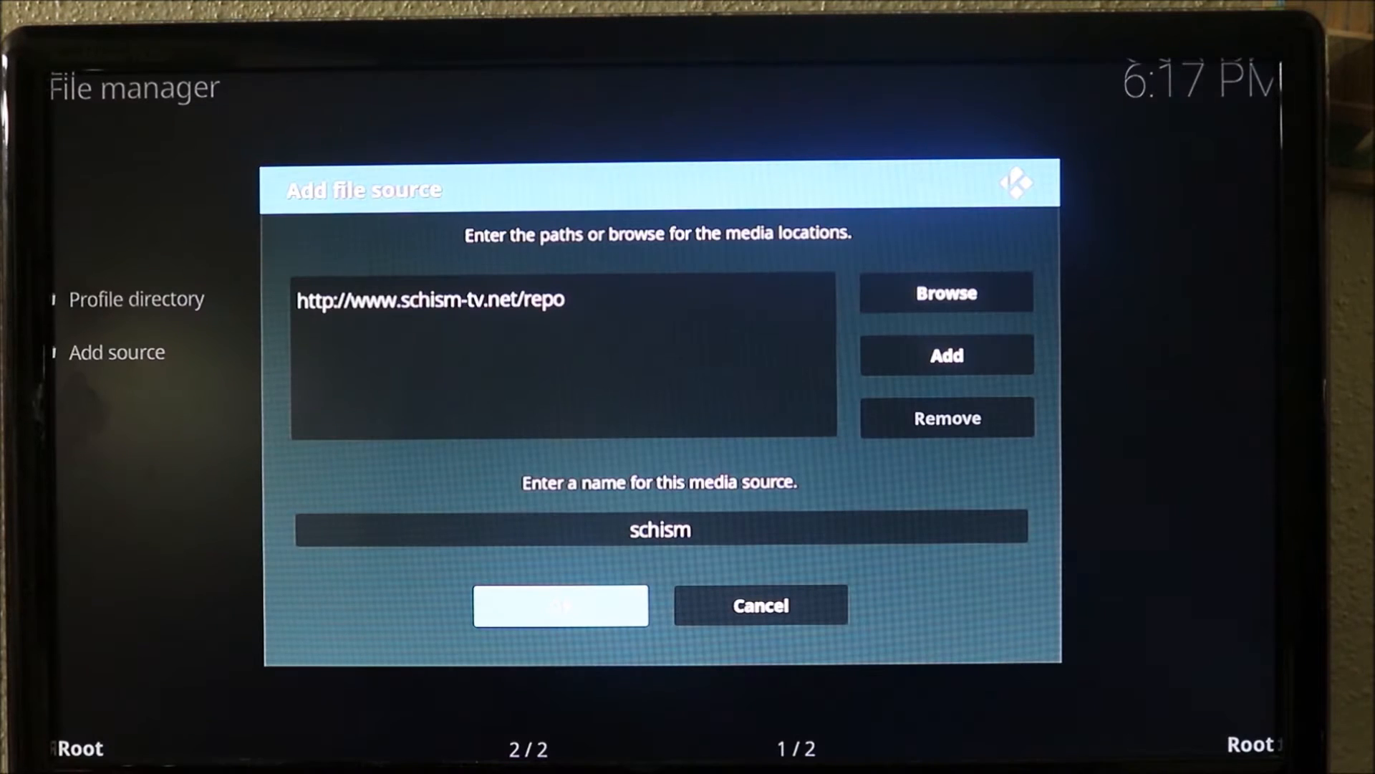
pyautogui.click(560, 604)
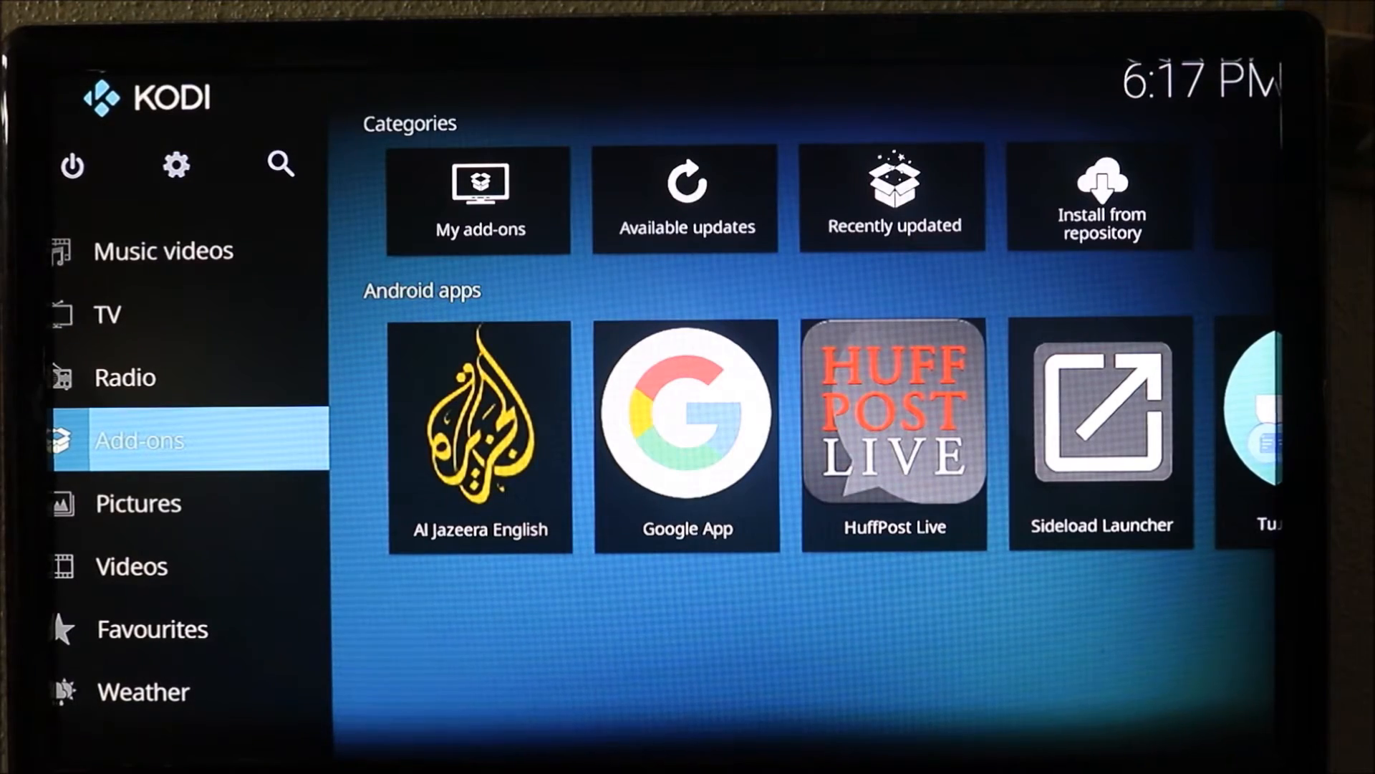
# Choose Install from zip file in the add-on browser, hitting the Disabled notice
pyautogui.click(139, 440)
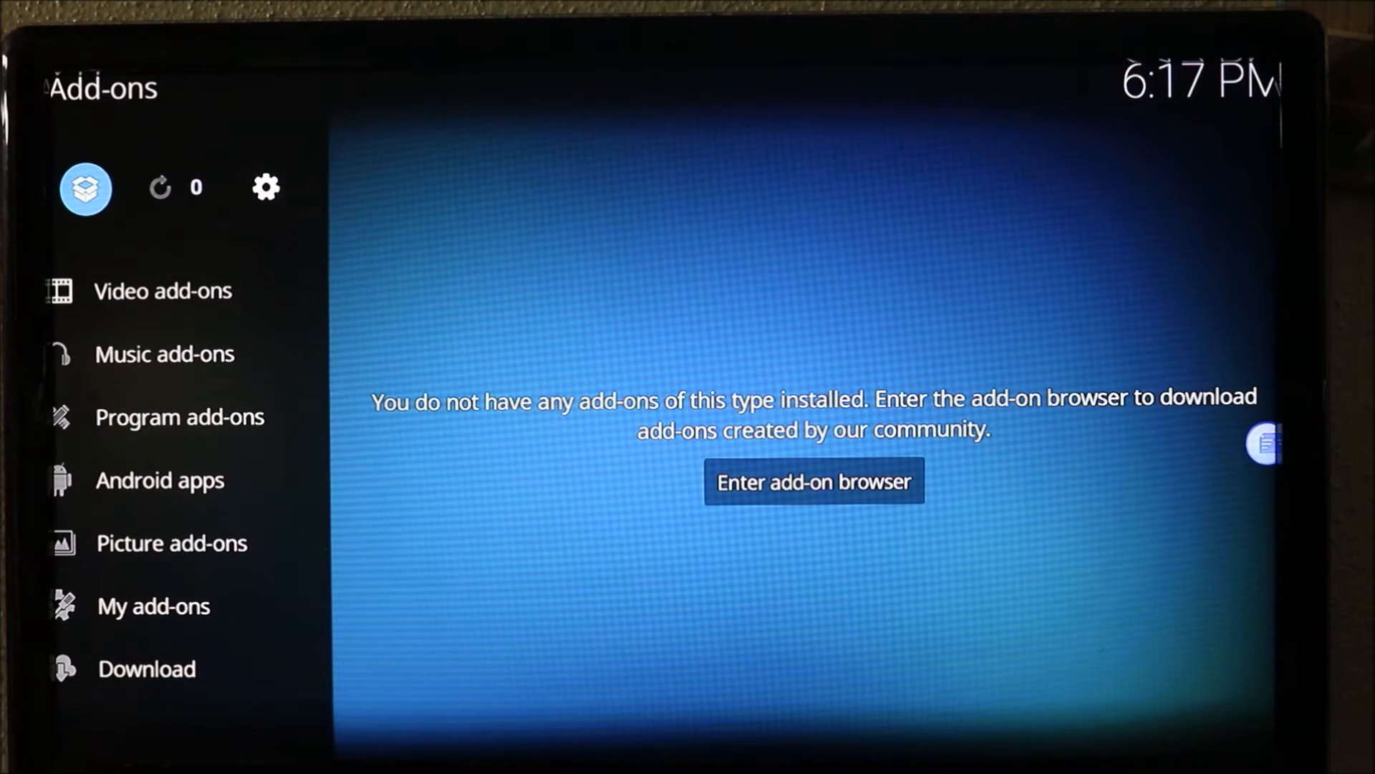
pyautogui.click(812, 481)
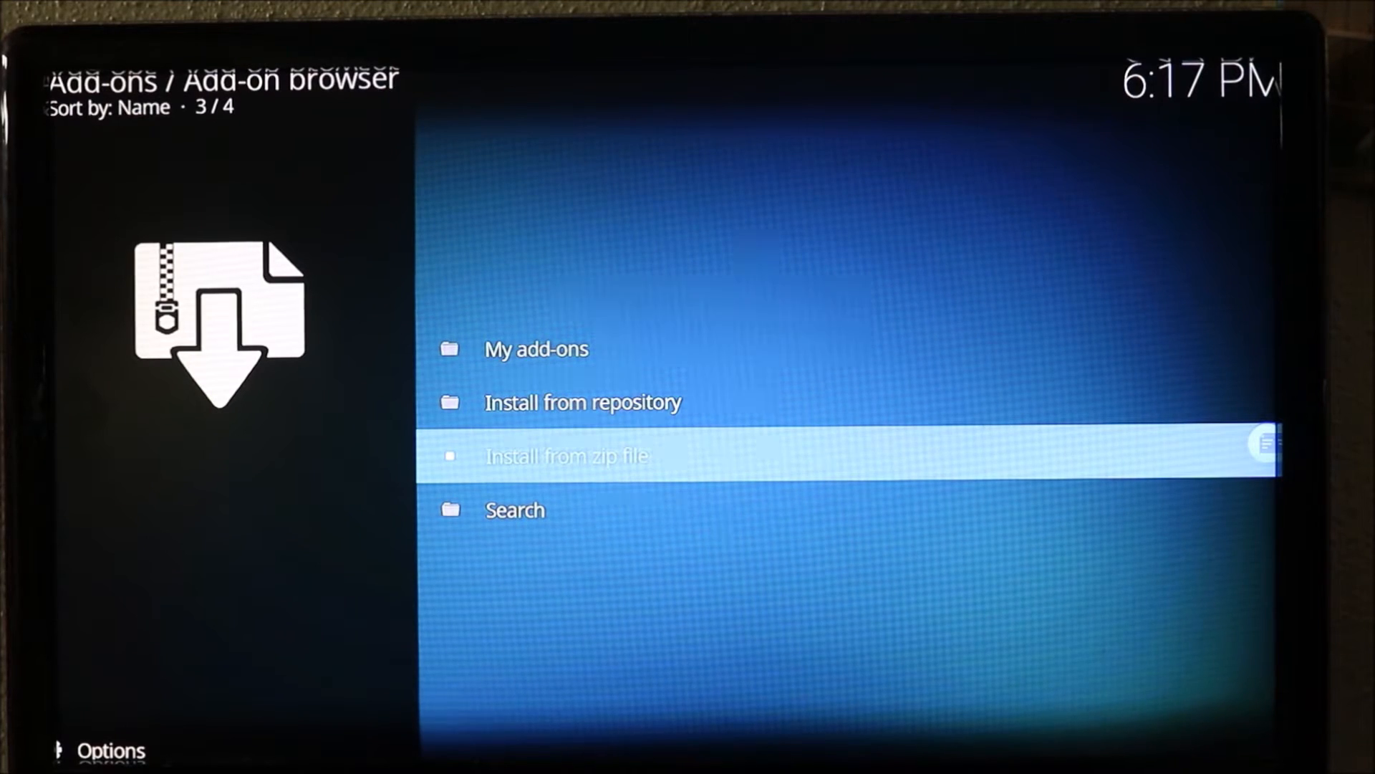
pyautogui.click(567, 456)
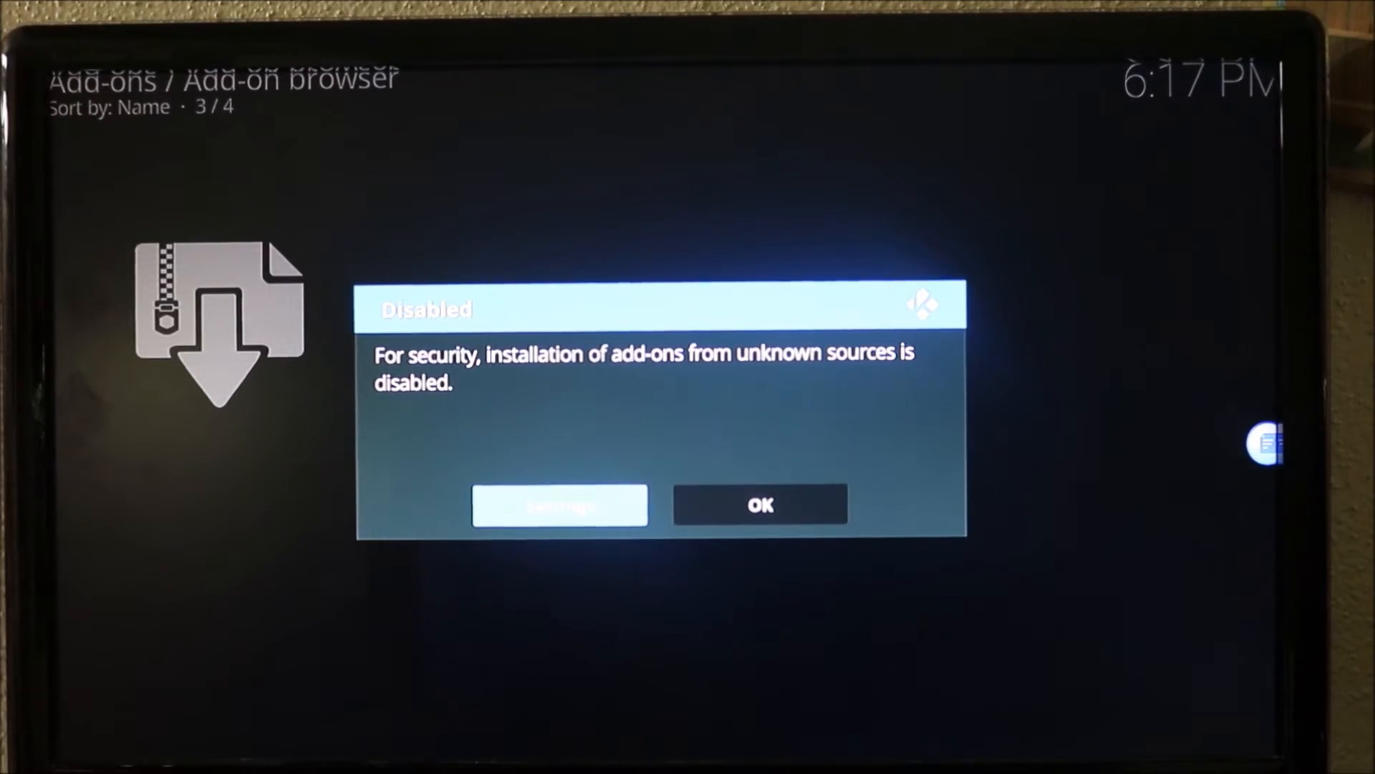
# Enable Unknown sources, accept the warning, and return to Install from zip file
pyautogui.click(560, 506)
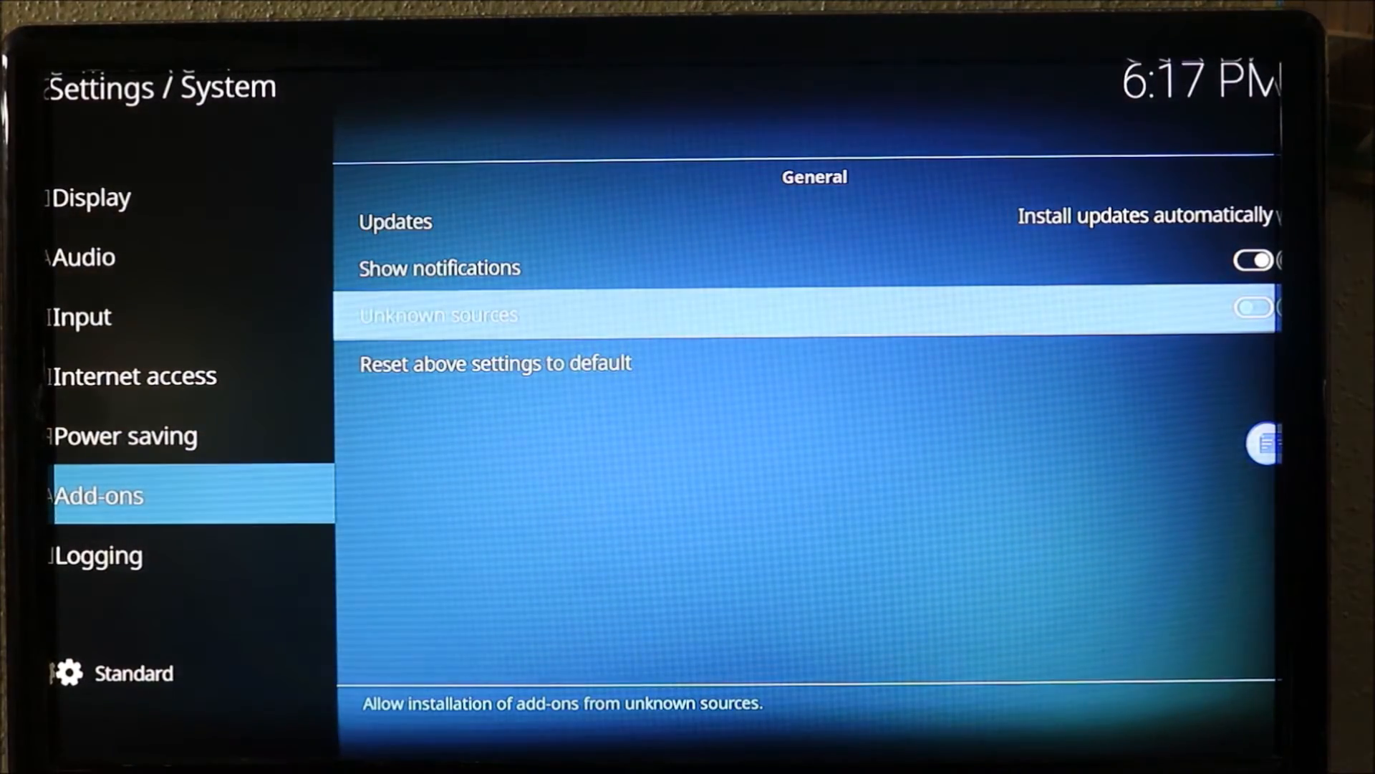
pyautogui.click(1252, 307)
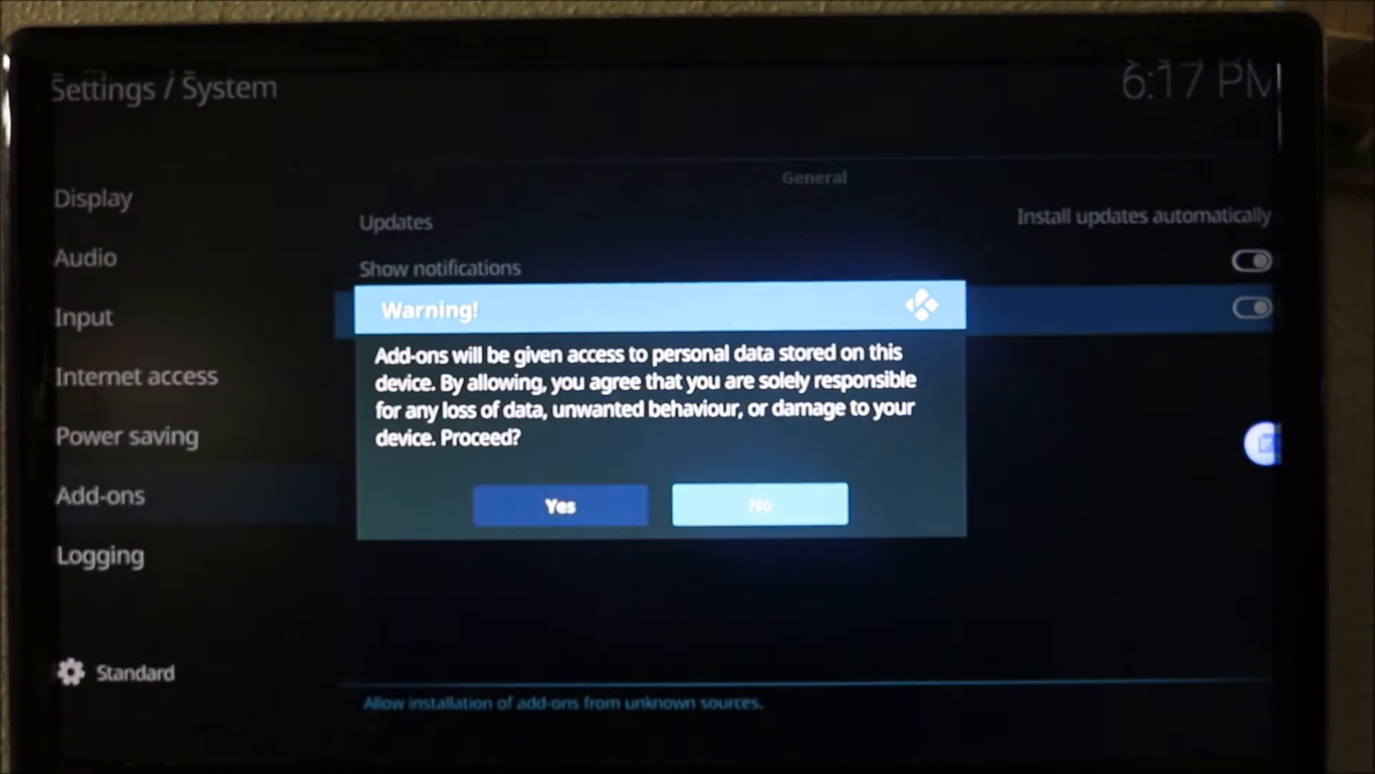
pyautogui.click(560, 504)
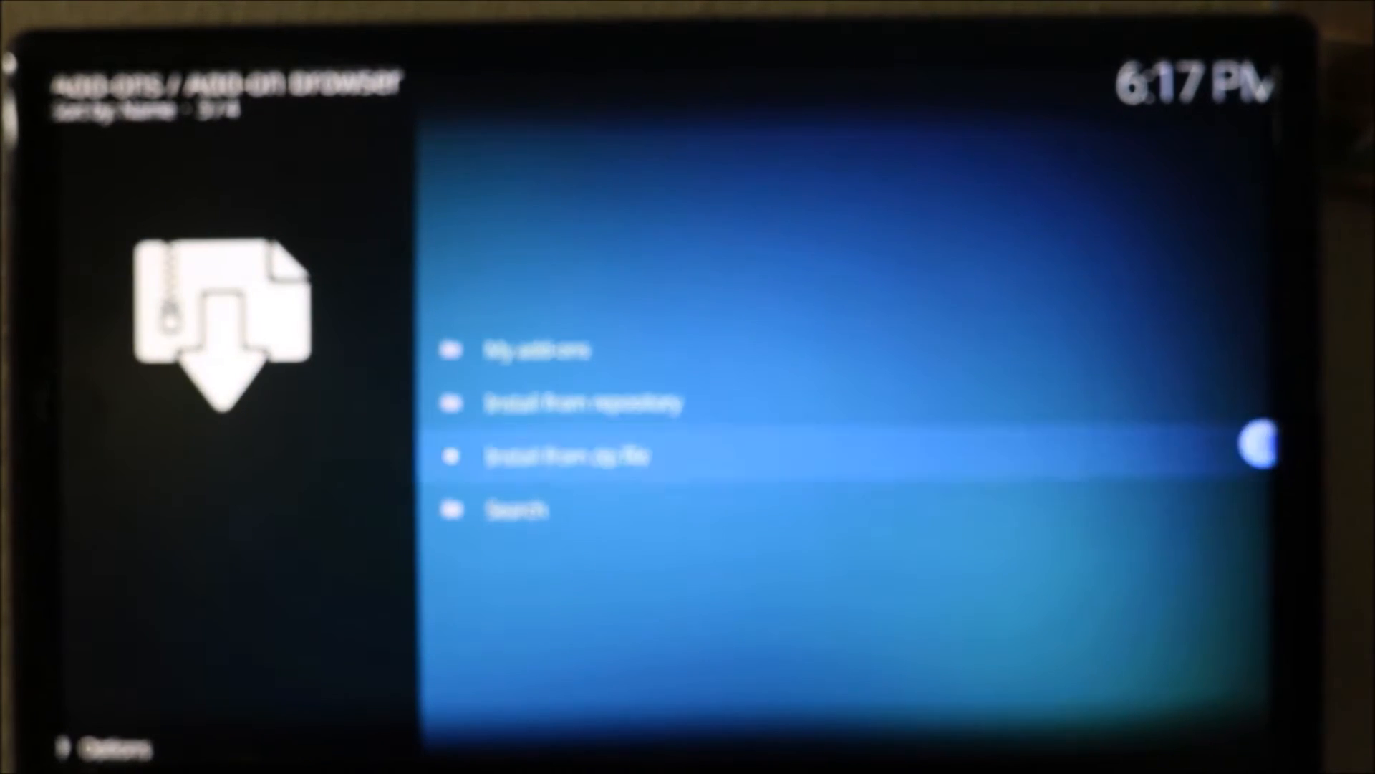
pyautogui.click(569, 456)
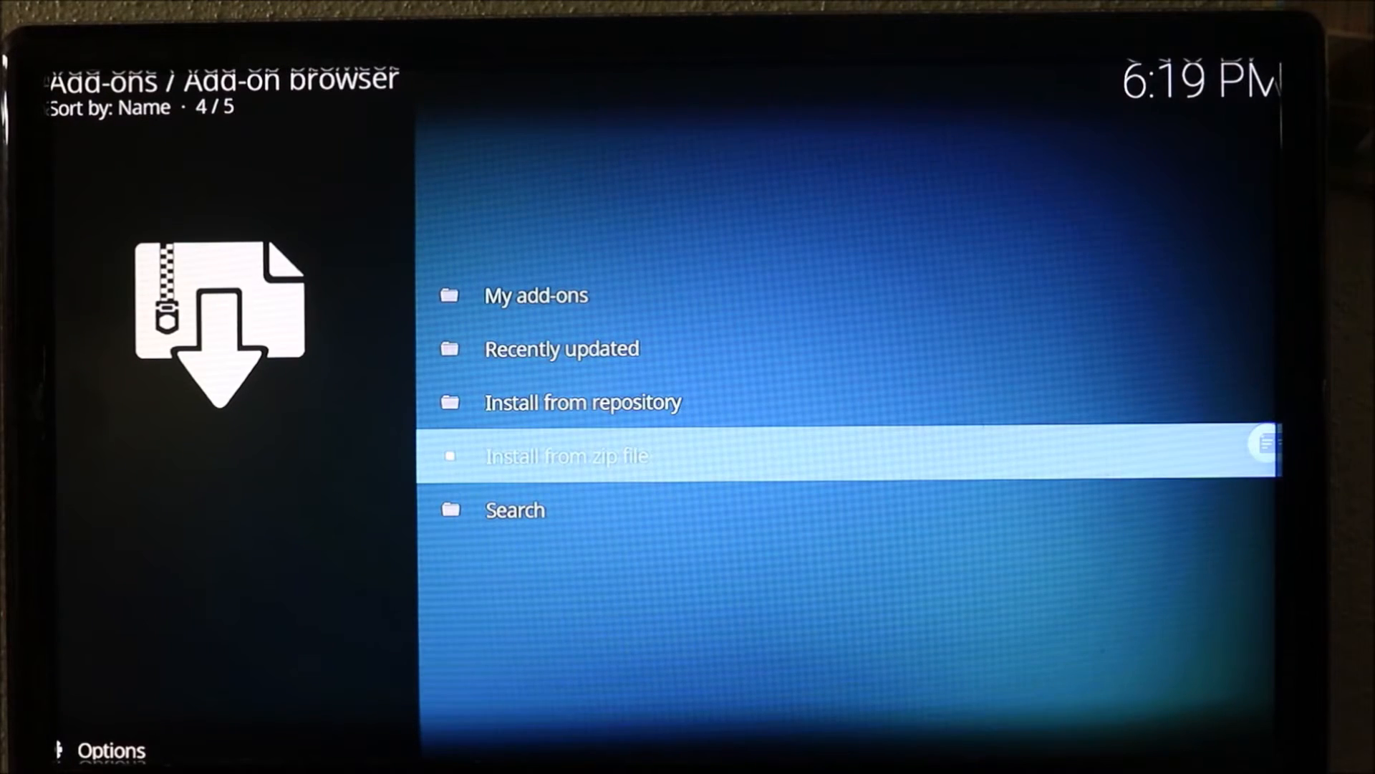
# Browse the SchisM TV Addons Repository to its Program add-ons category
pyautogui.press('Up')
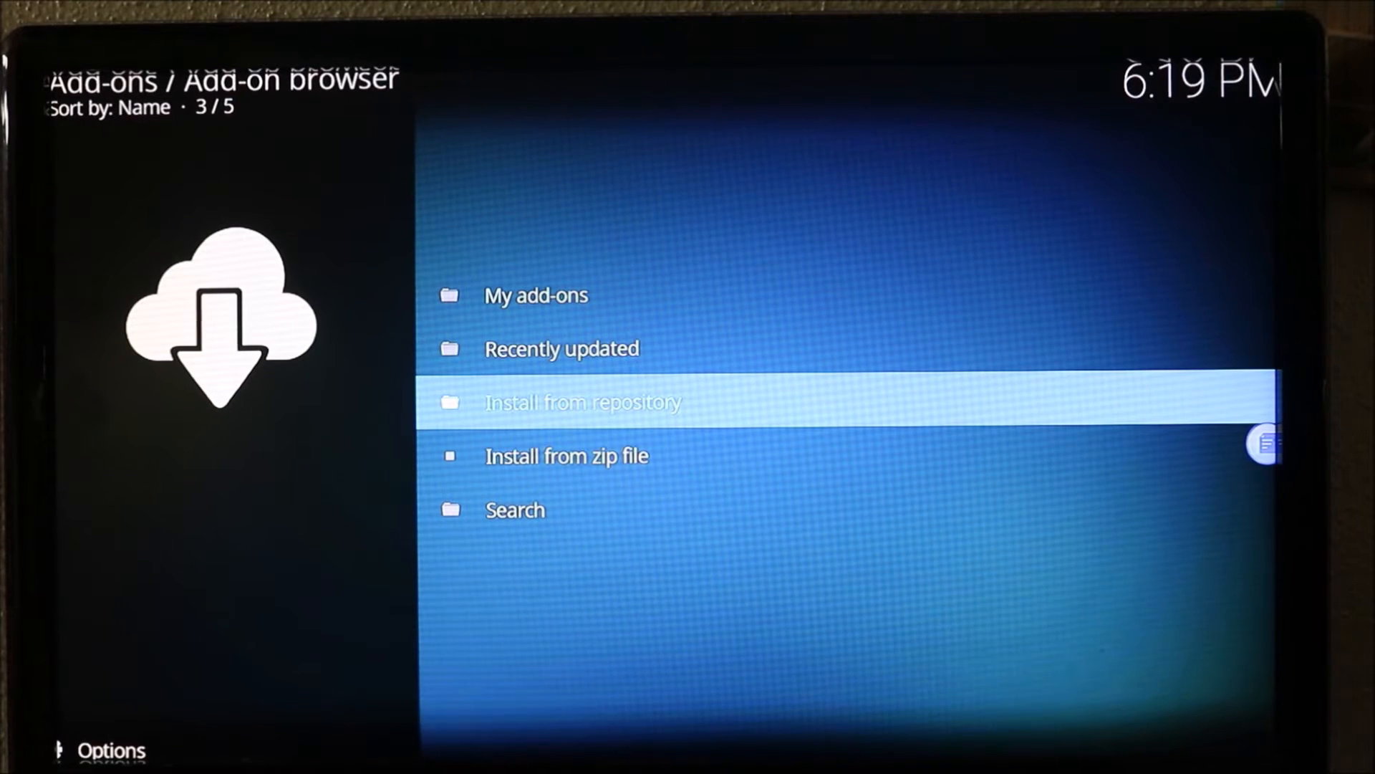
pyautogui.click(583, 402)
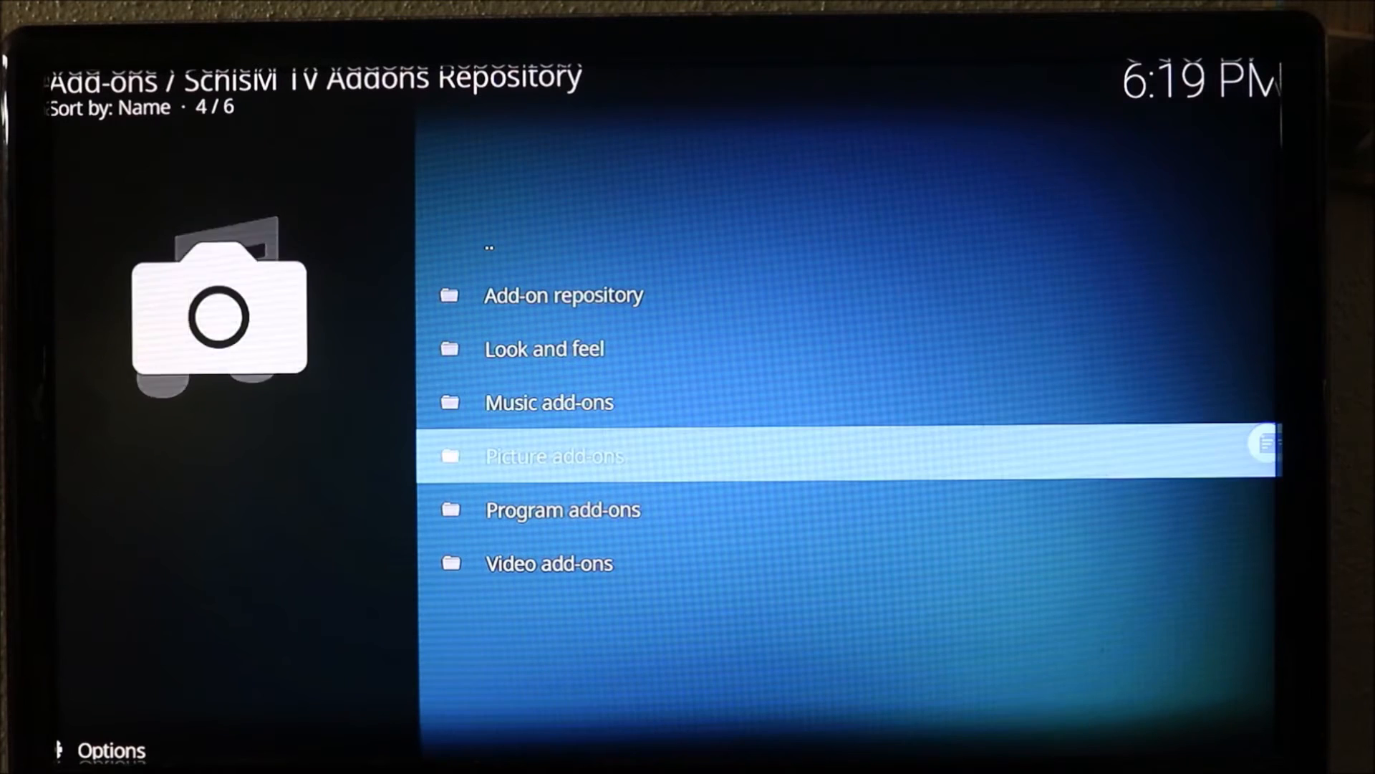
pyautogui.click(562, 510)
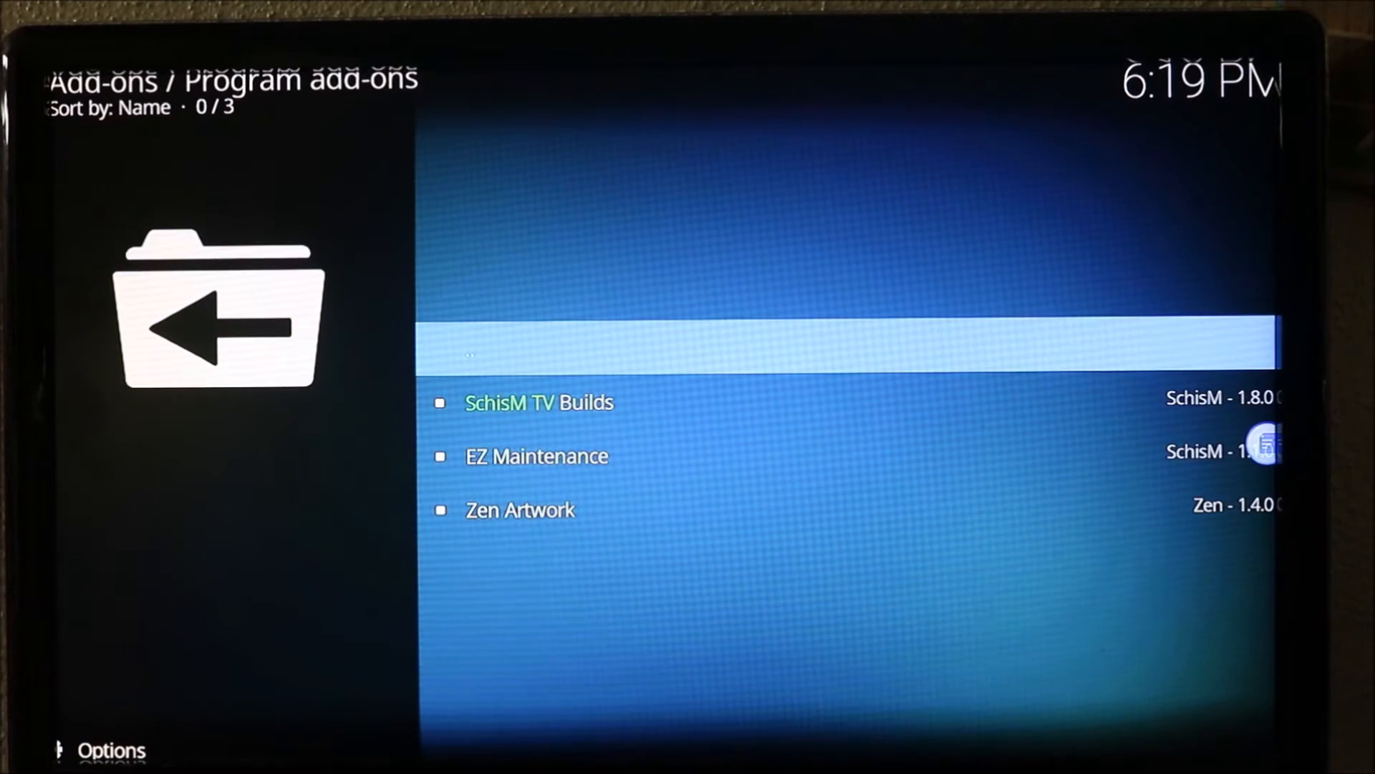
# Install and launch SchisM TV Builds, then dismiss its welcome screen
pyautogui.click(538, 403)
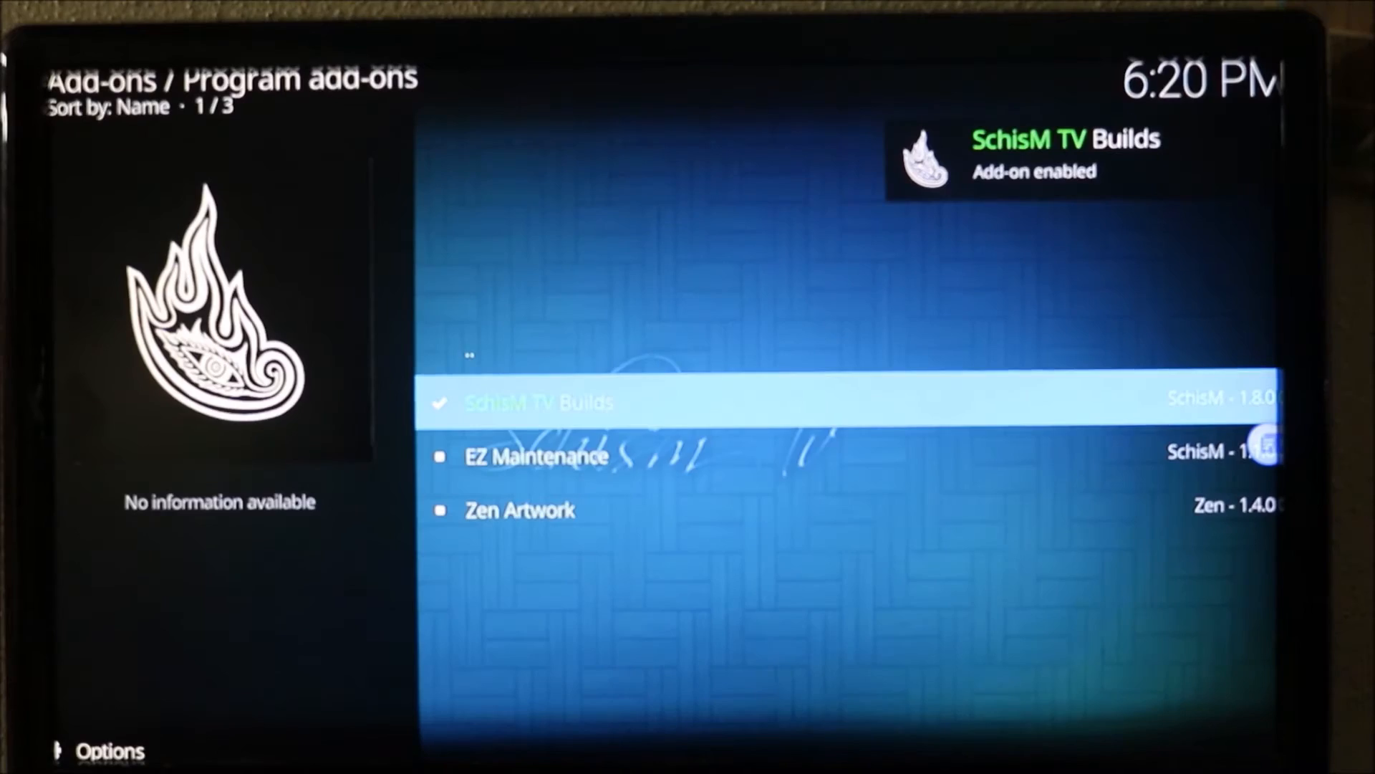
pyautogui.click(539, 403)
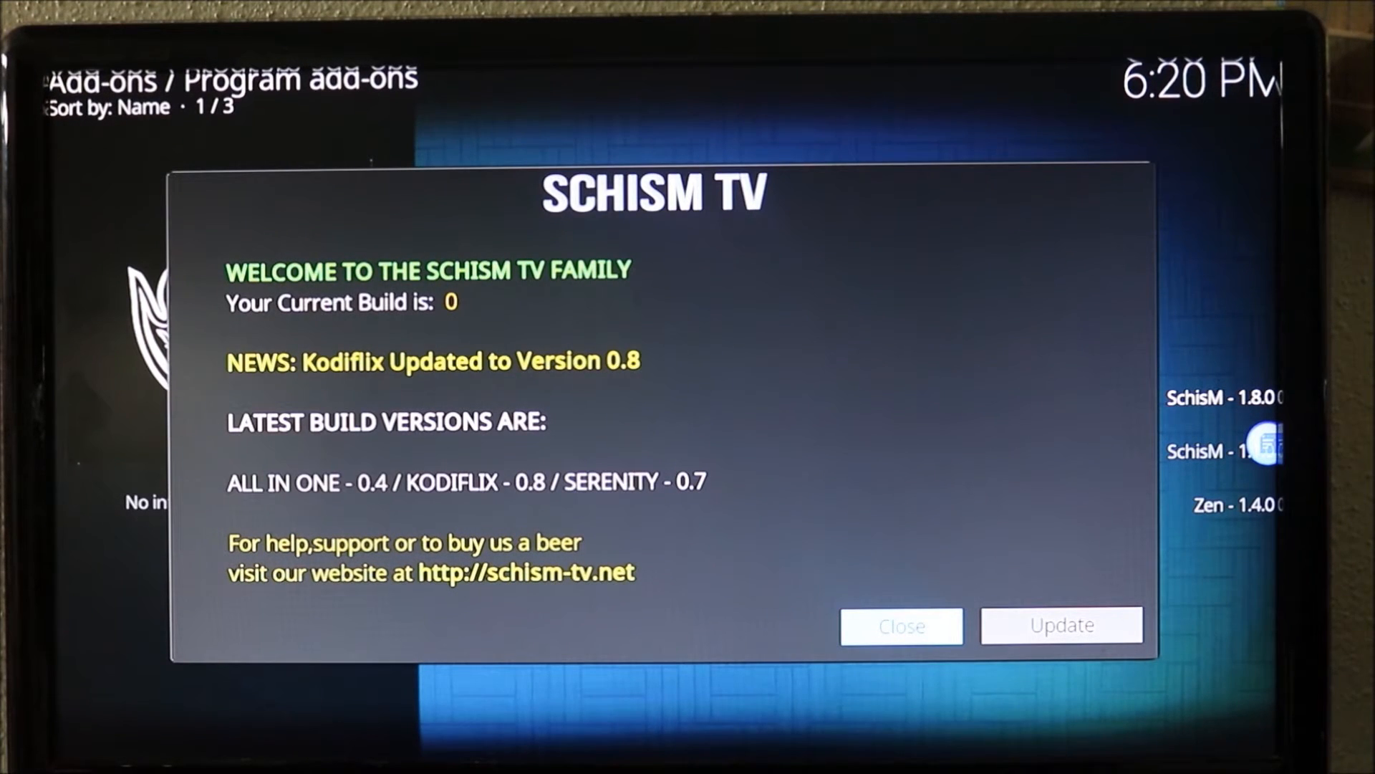
pyautogui.click(902, 627)
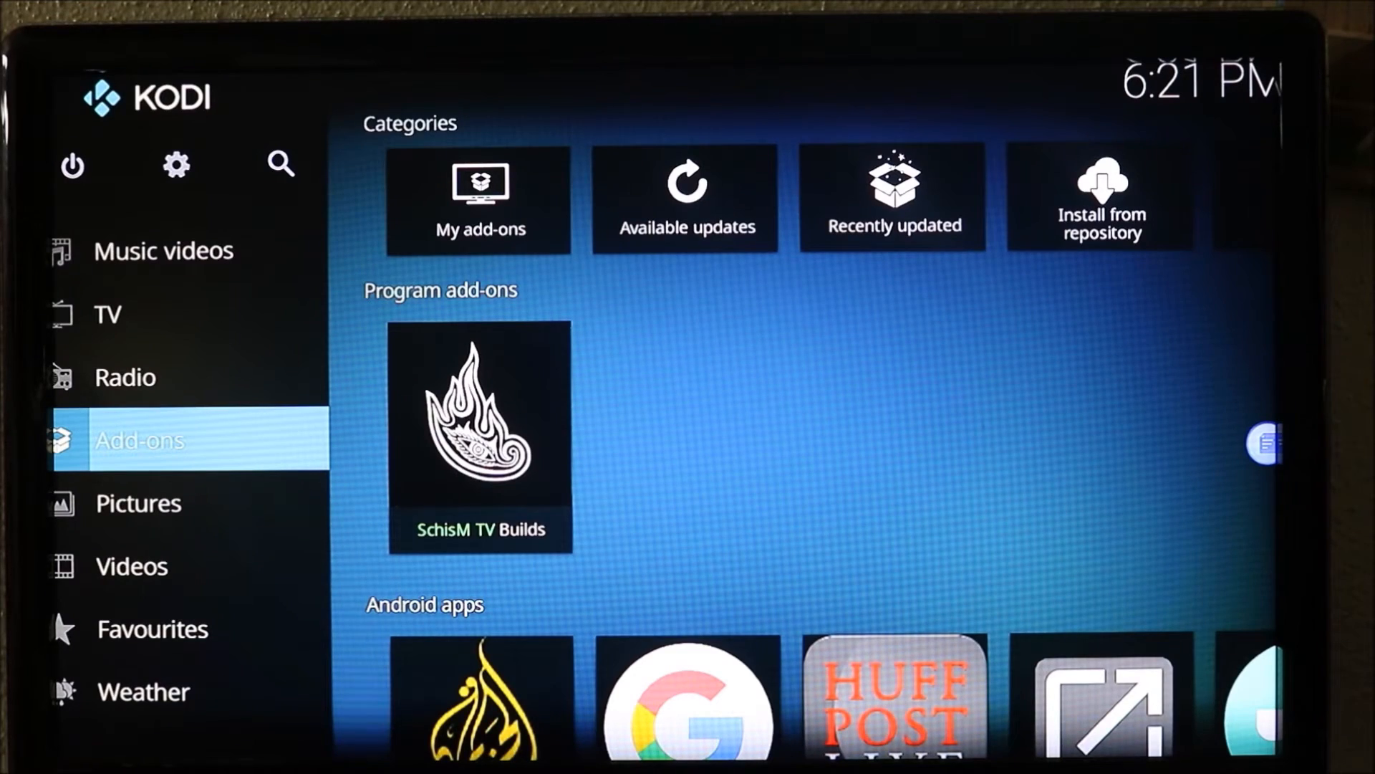
# Enter SchisM TV Builds' Install/Update section and dismiss the code warning
pyautogui.click(479, 425)
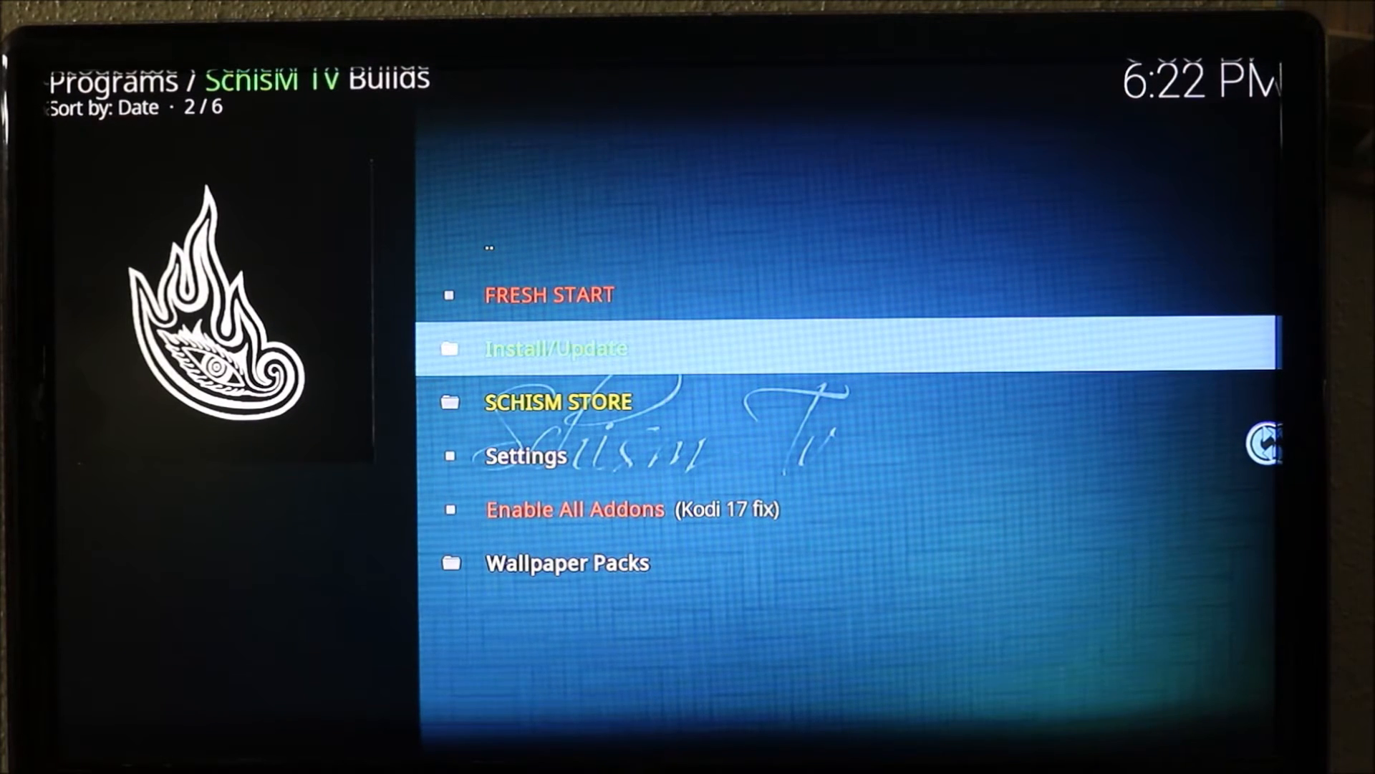
pyautogui.click(556, 347)
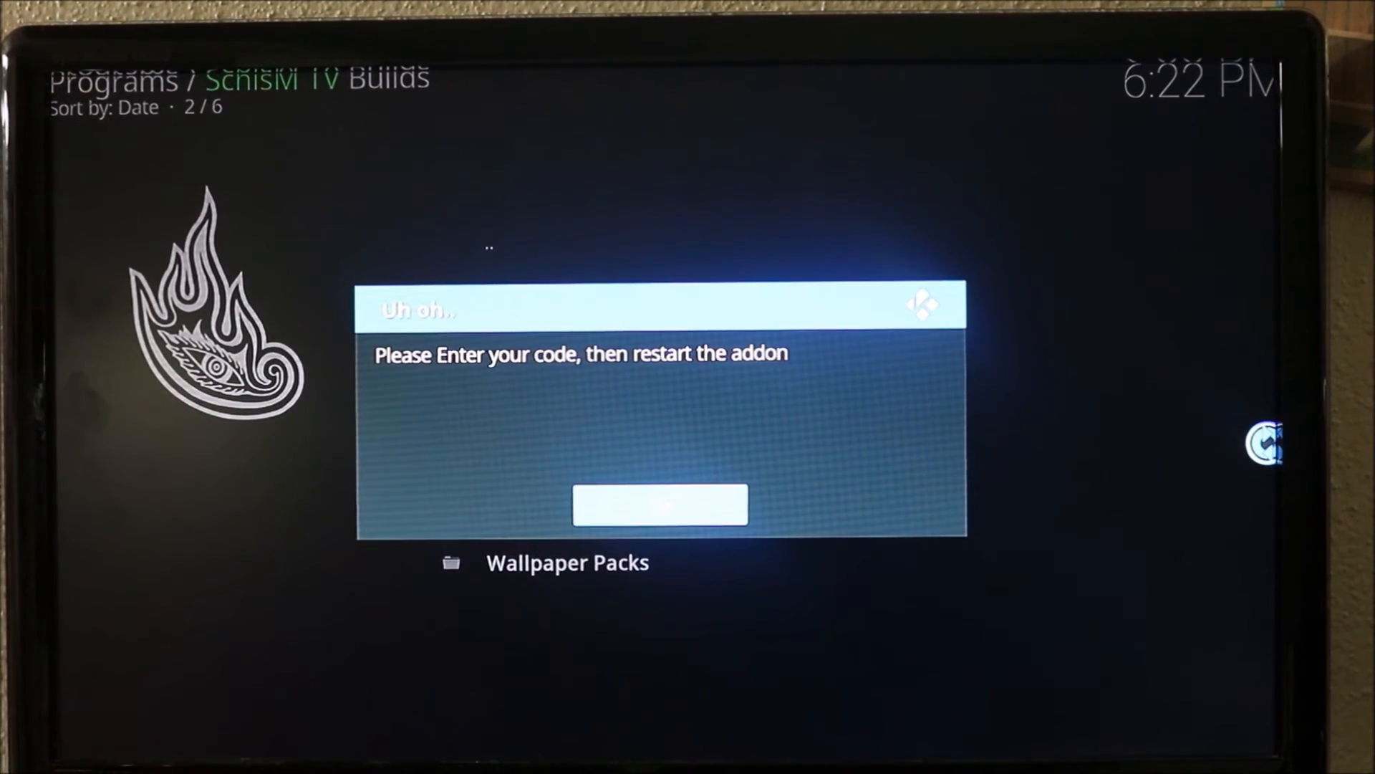
pyautogui.click(659, 505)
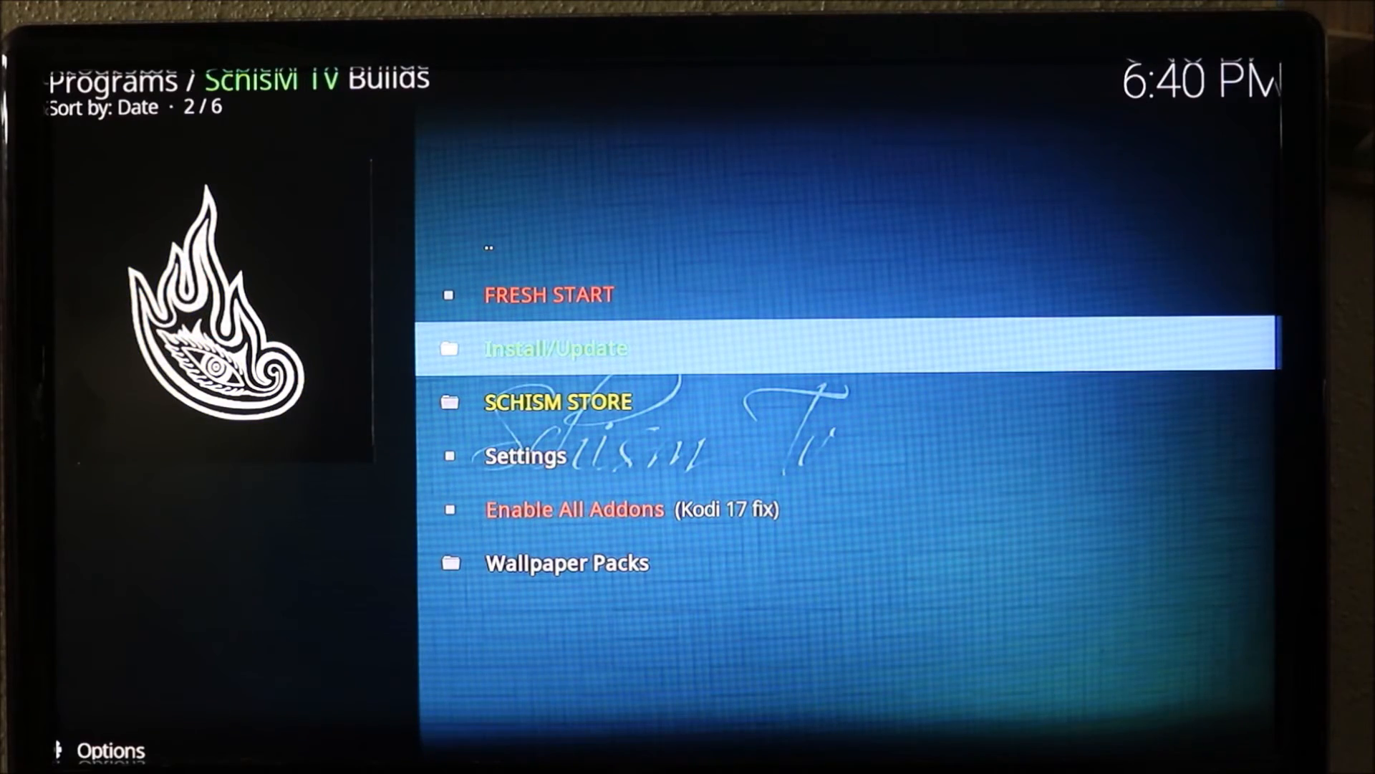
# Install SchisM TV All in One Krypton Ed ver 0.4 and acknowledge Process Complete
pyautogui.click(556, 347)
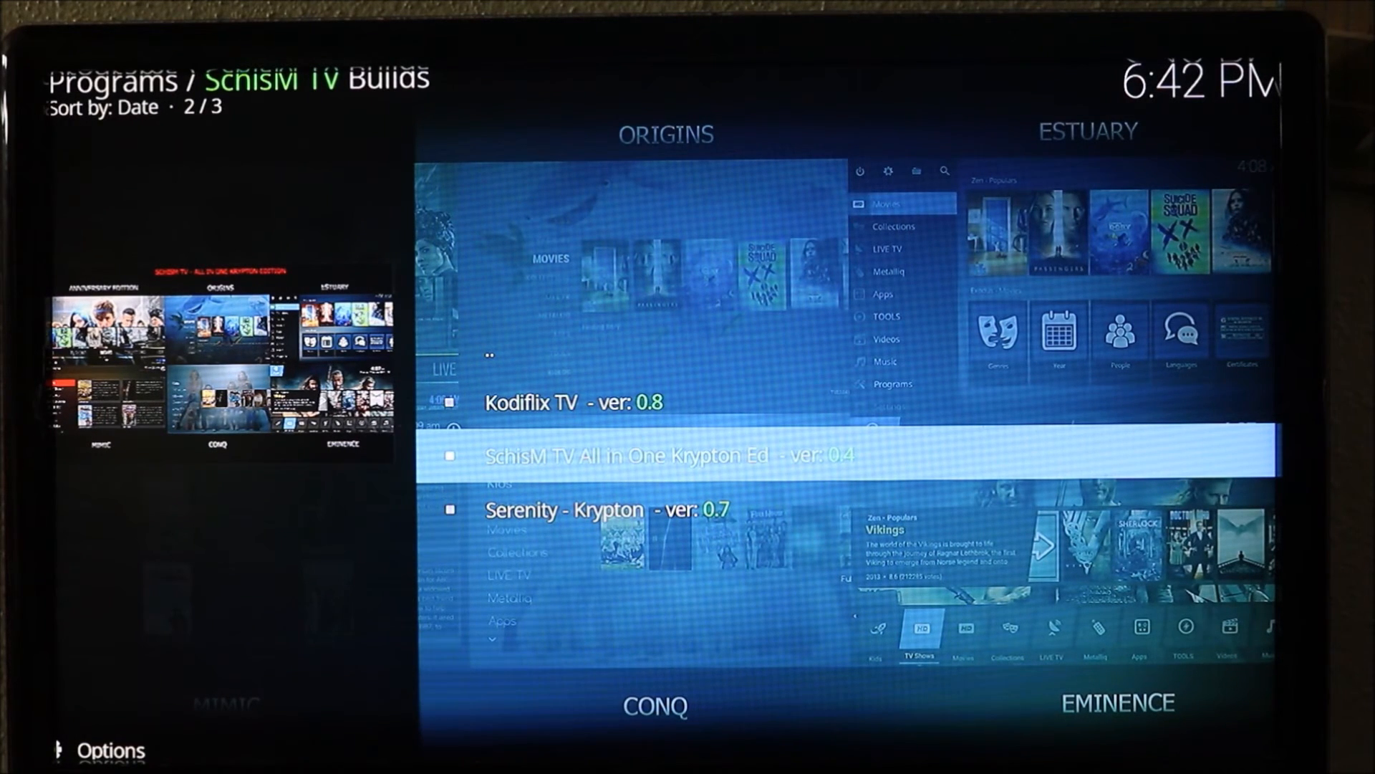
pyautogui.click(669, 454)
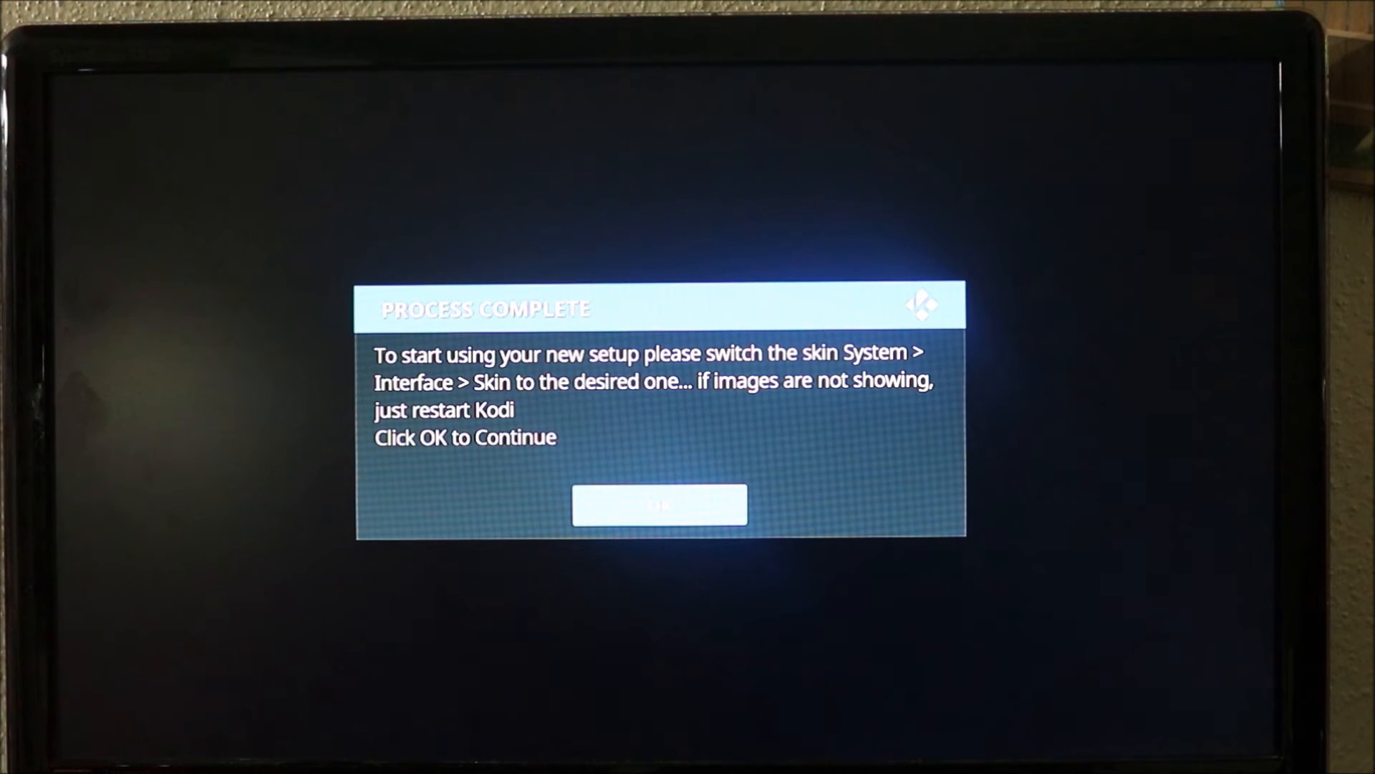
pyautogui.click(659, 504)
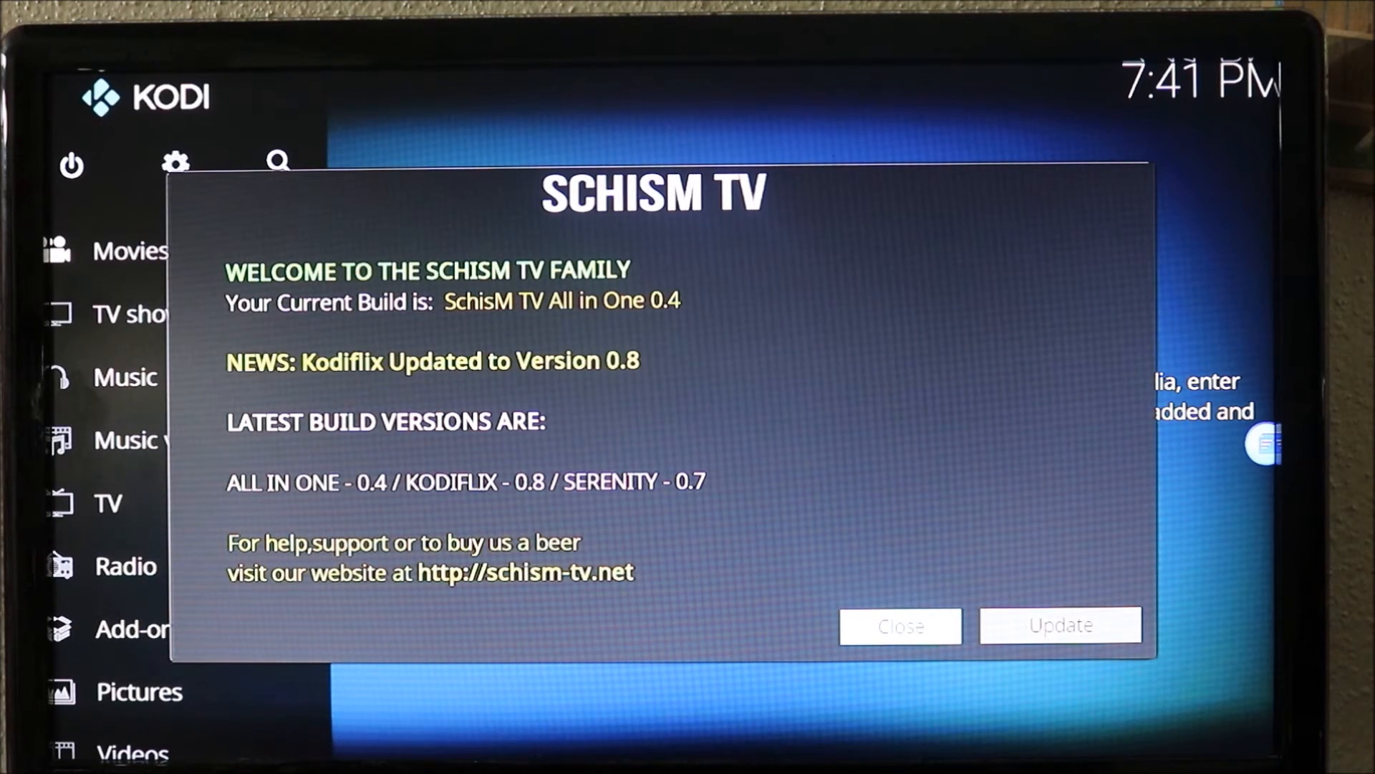
# Dismiss the SchisM TV welcome notice and go to System settings
pyautogui.click(899, 626)
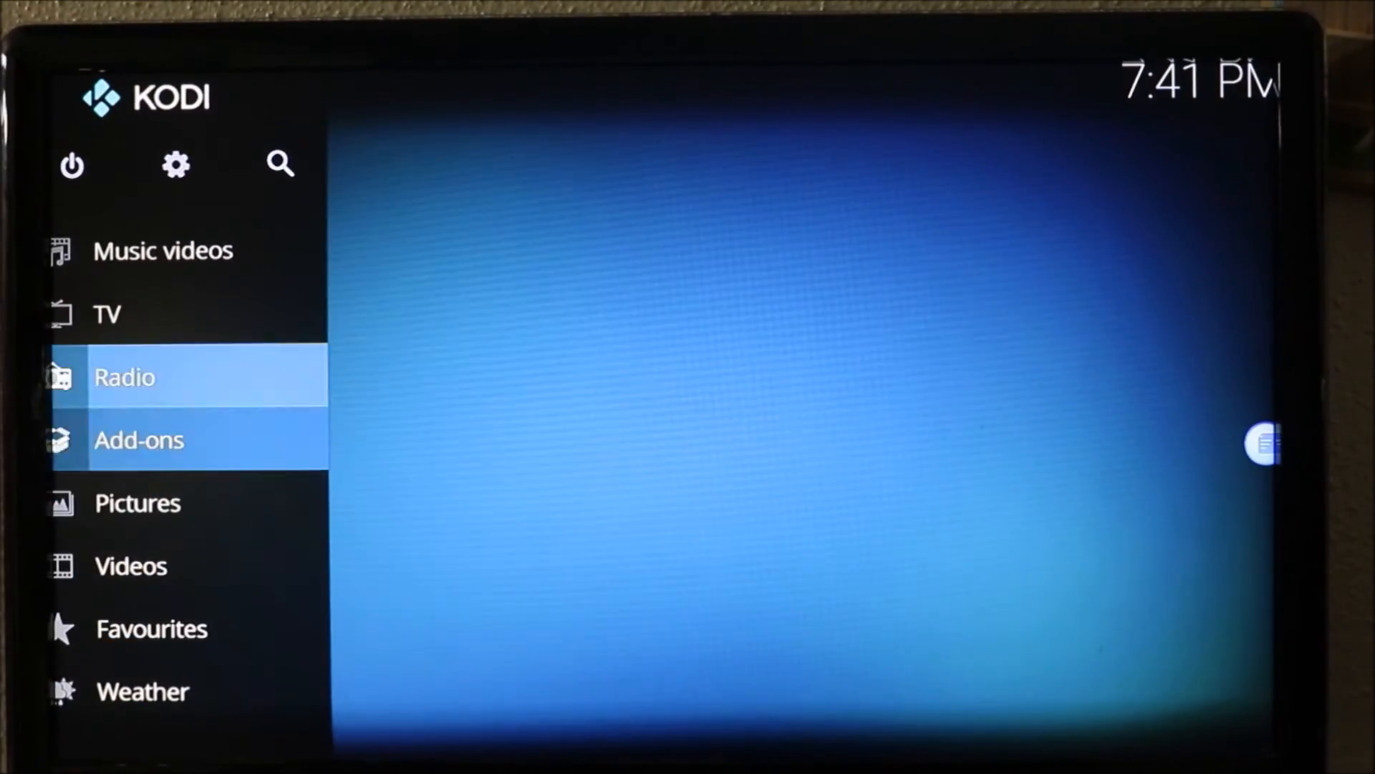
pyautogui.scroll(3)
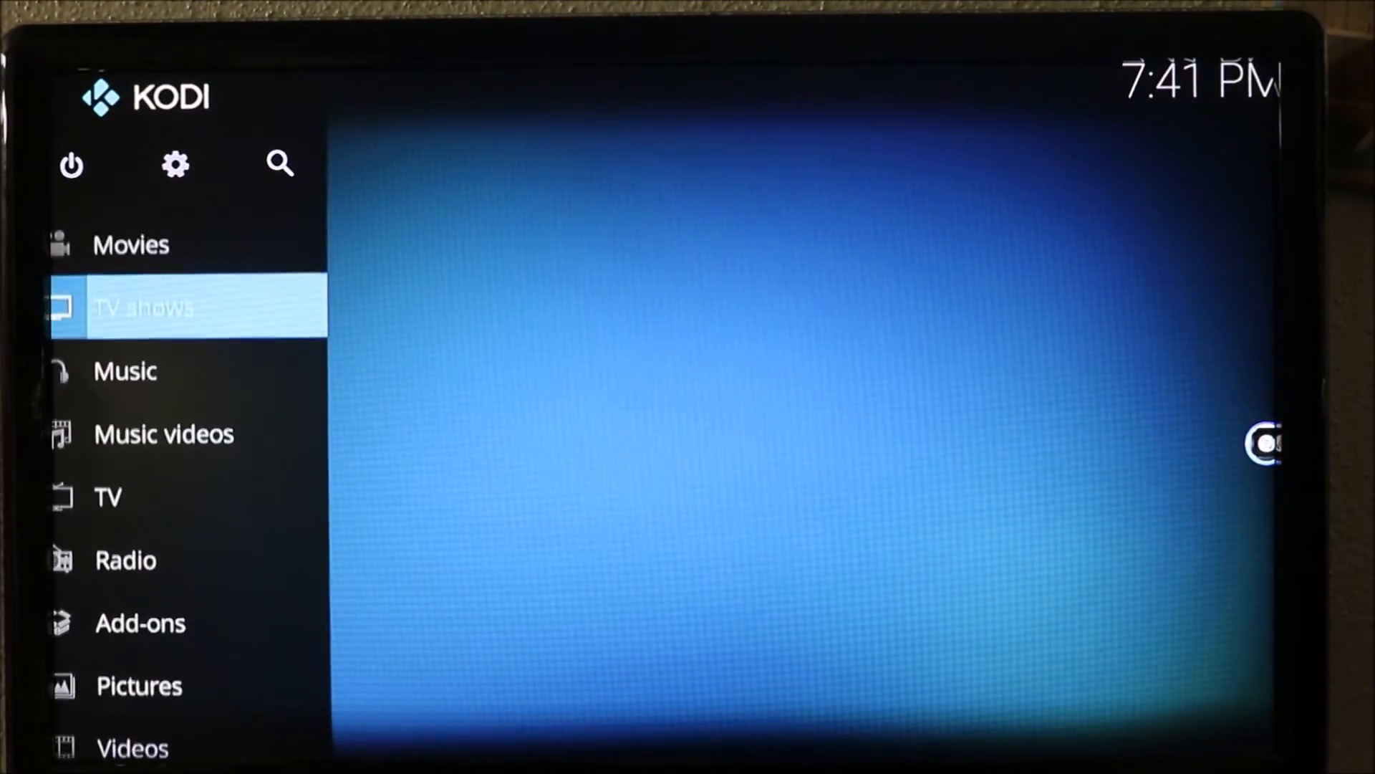
pyautogui.click(145, 307)
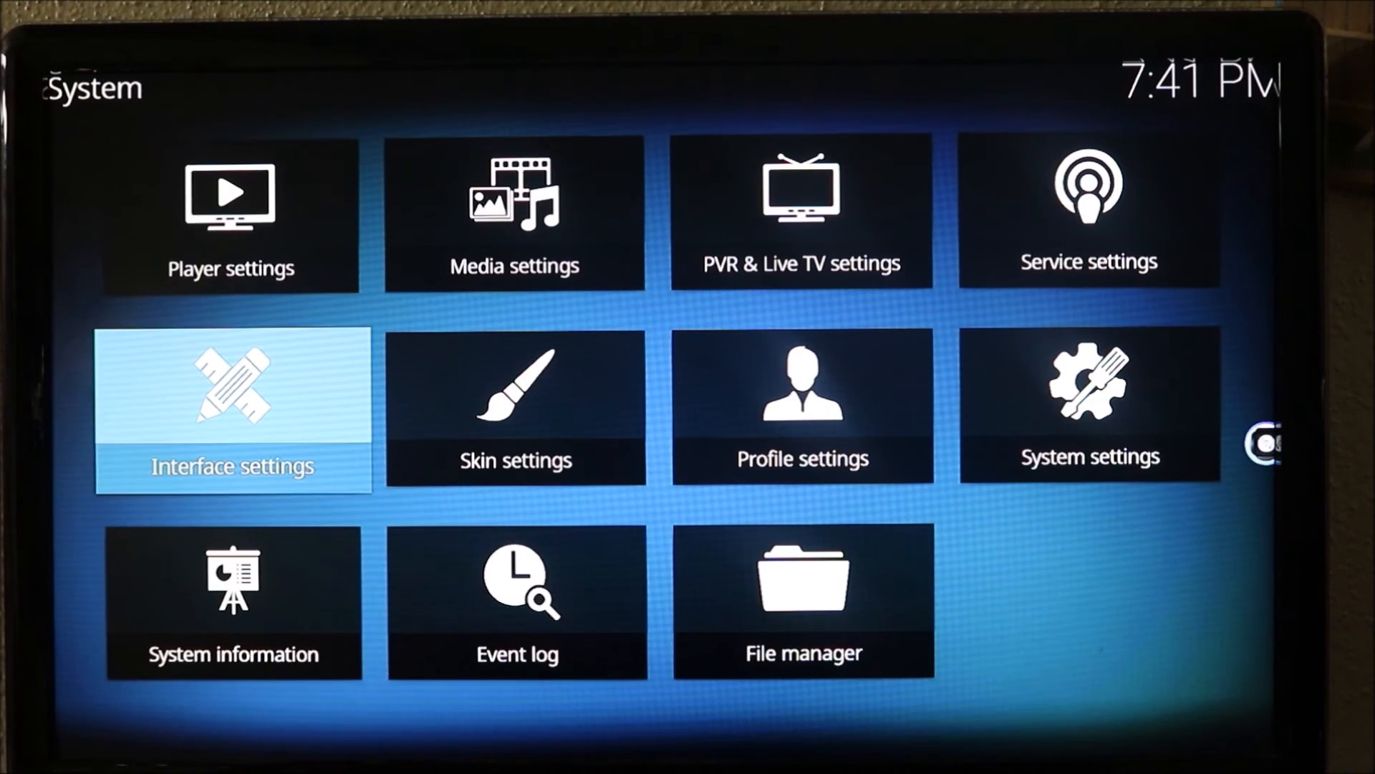
# Change the interface skin to SchisM Eminence and confirm keeping it
pyautogui.click(233, 411)
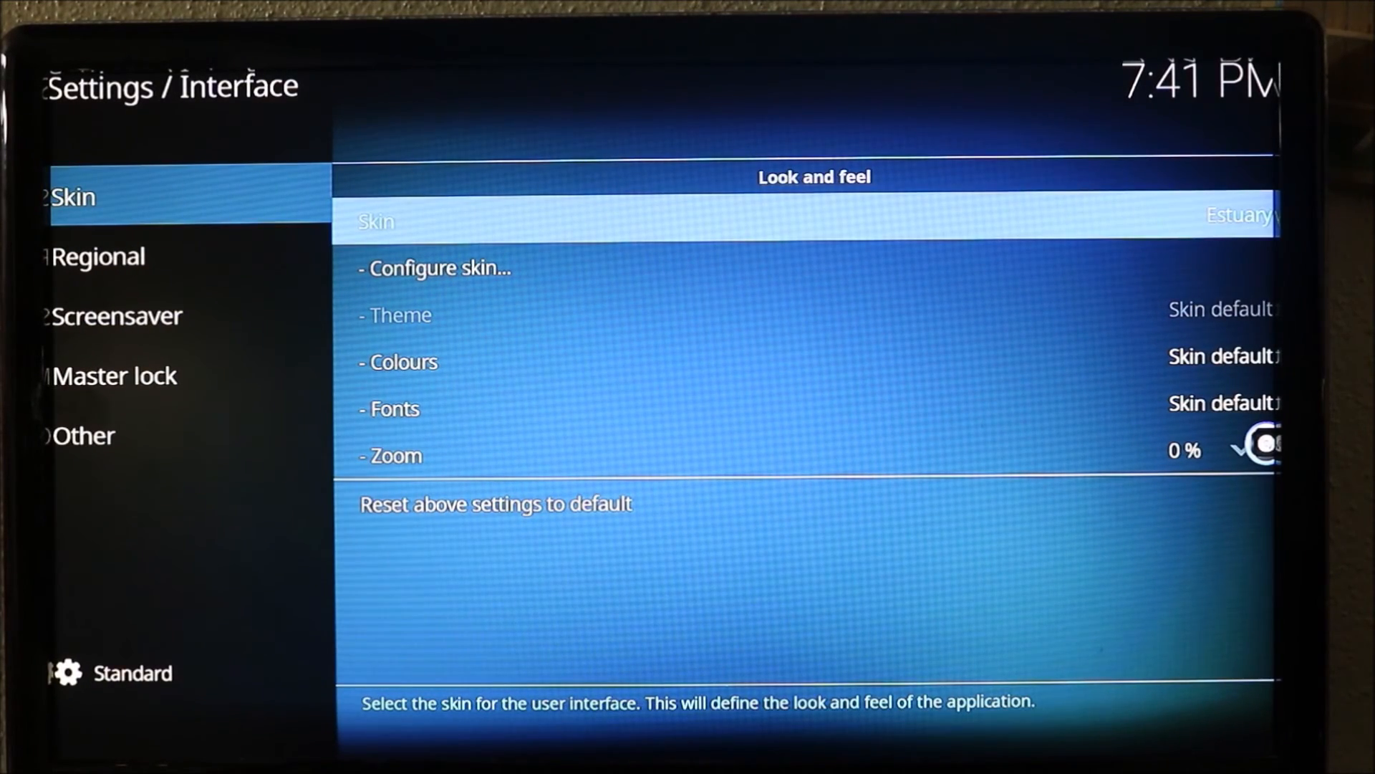
pyautogui.click(789, 221)
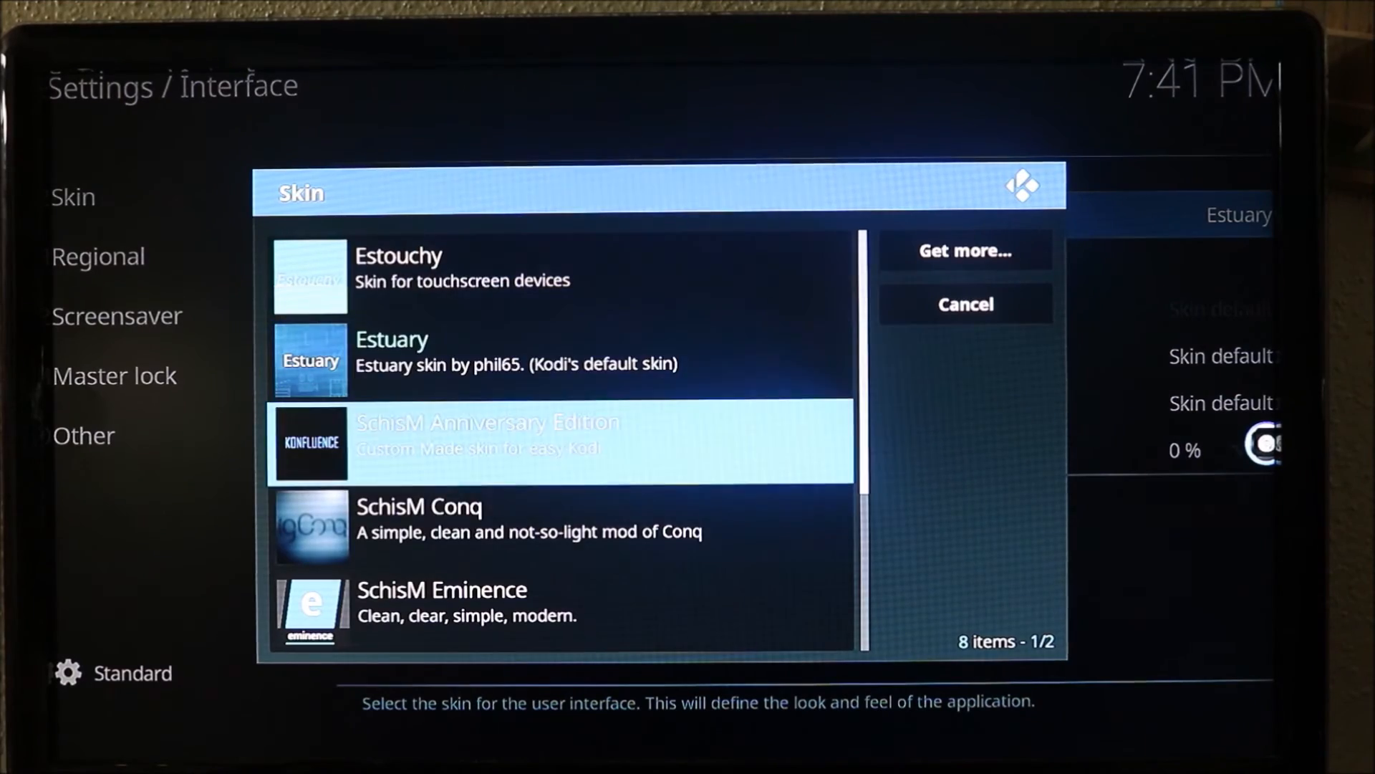
pyautogui.scroll(-3)
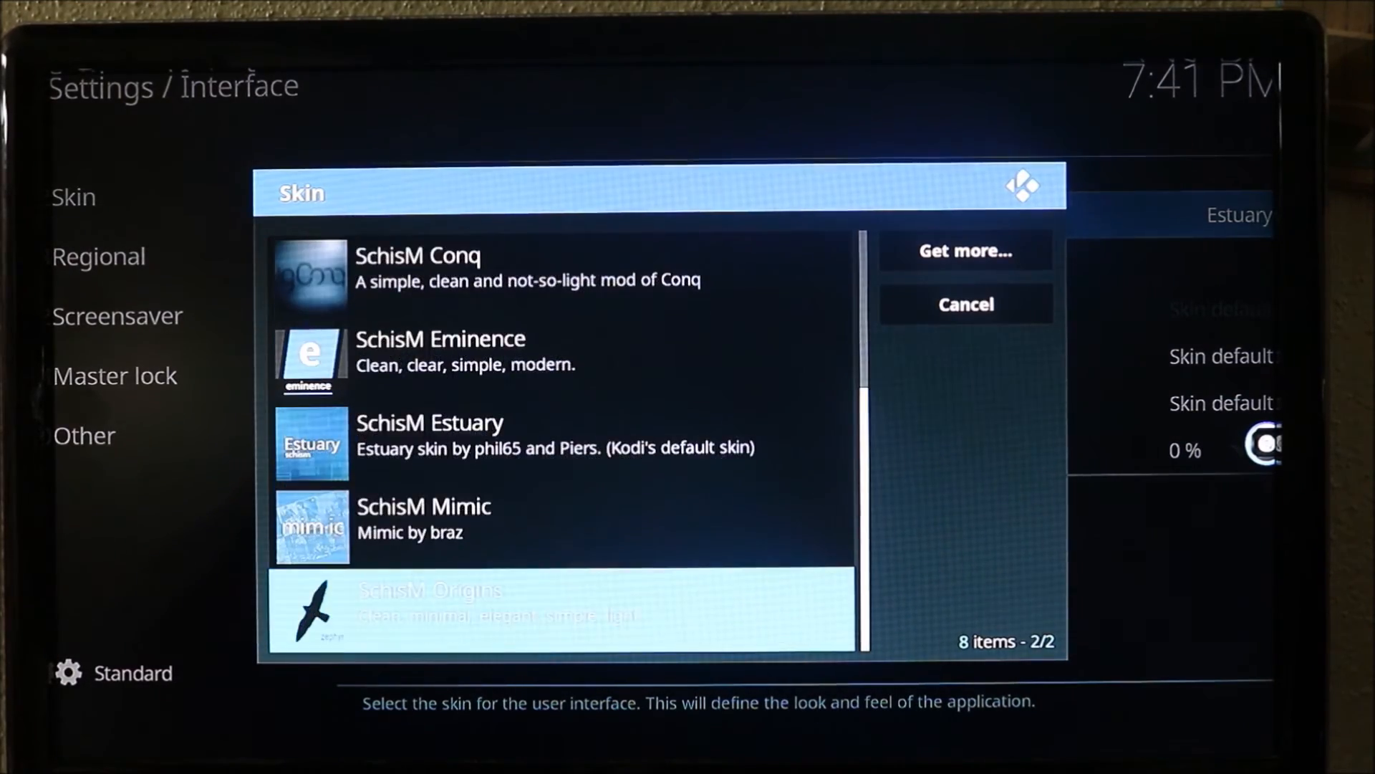
pyautogui.scroll(3)
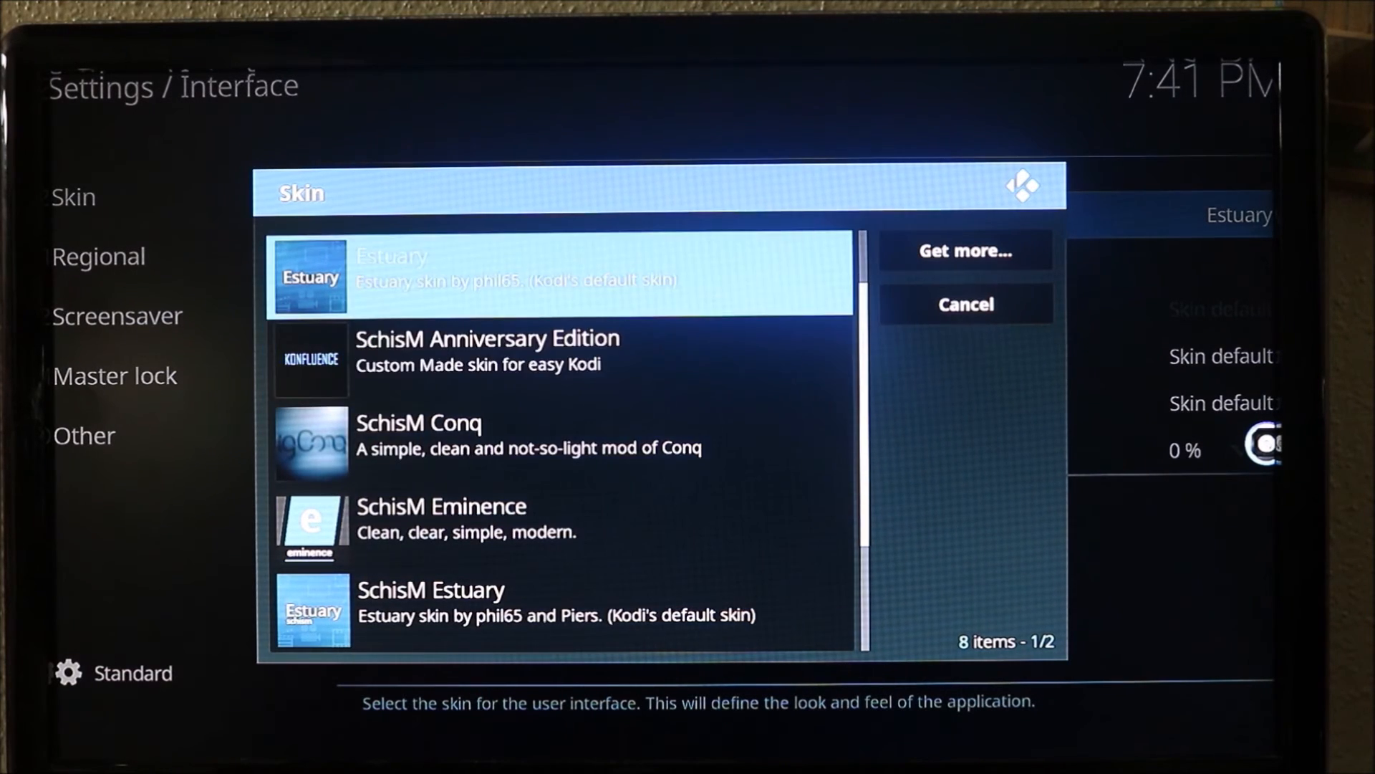
pyautogui.scroll(-3)
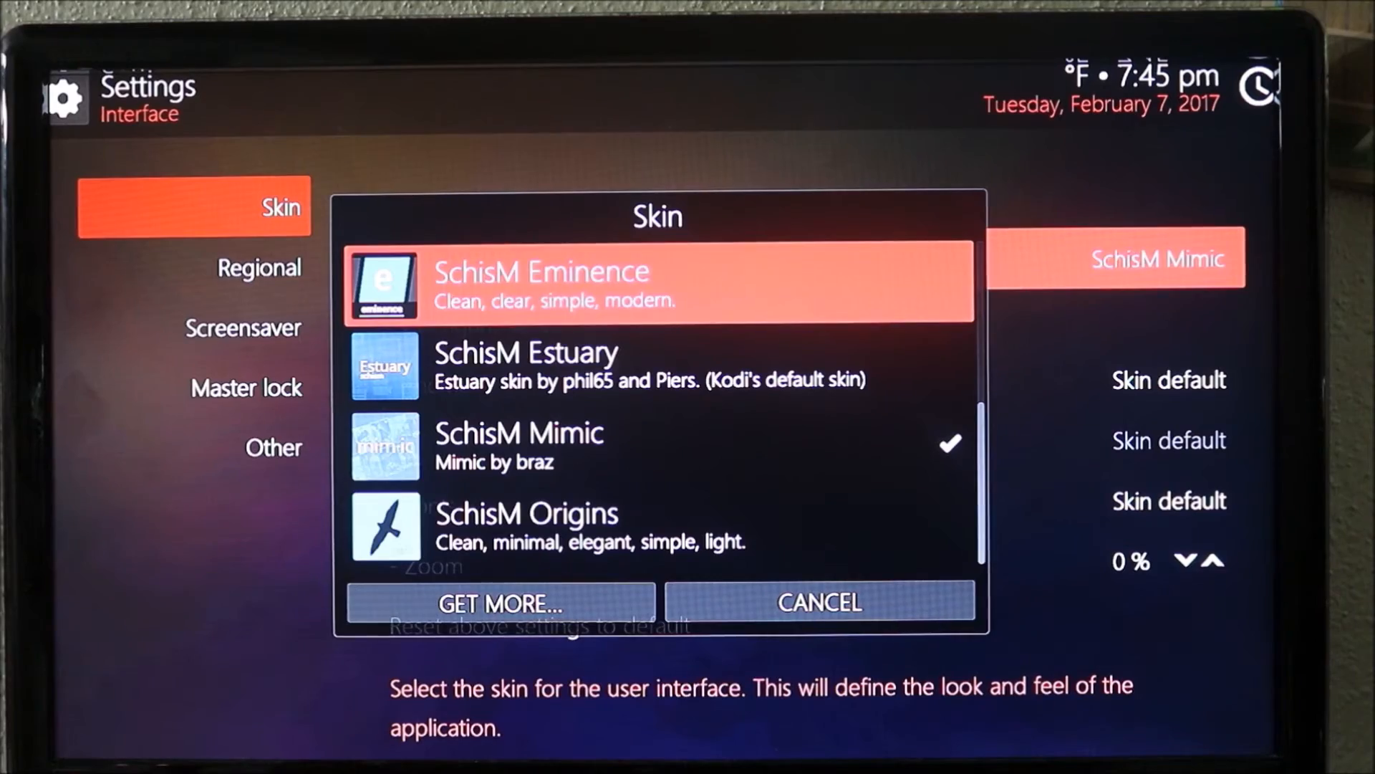
pyautogui.click(818, 602)
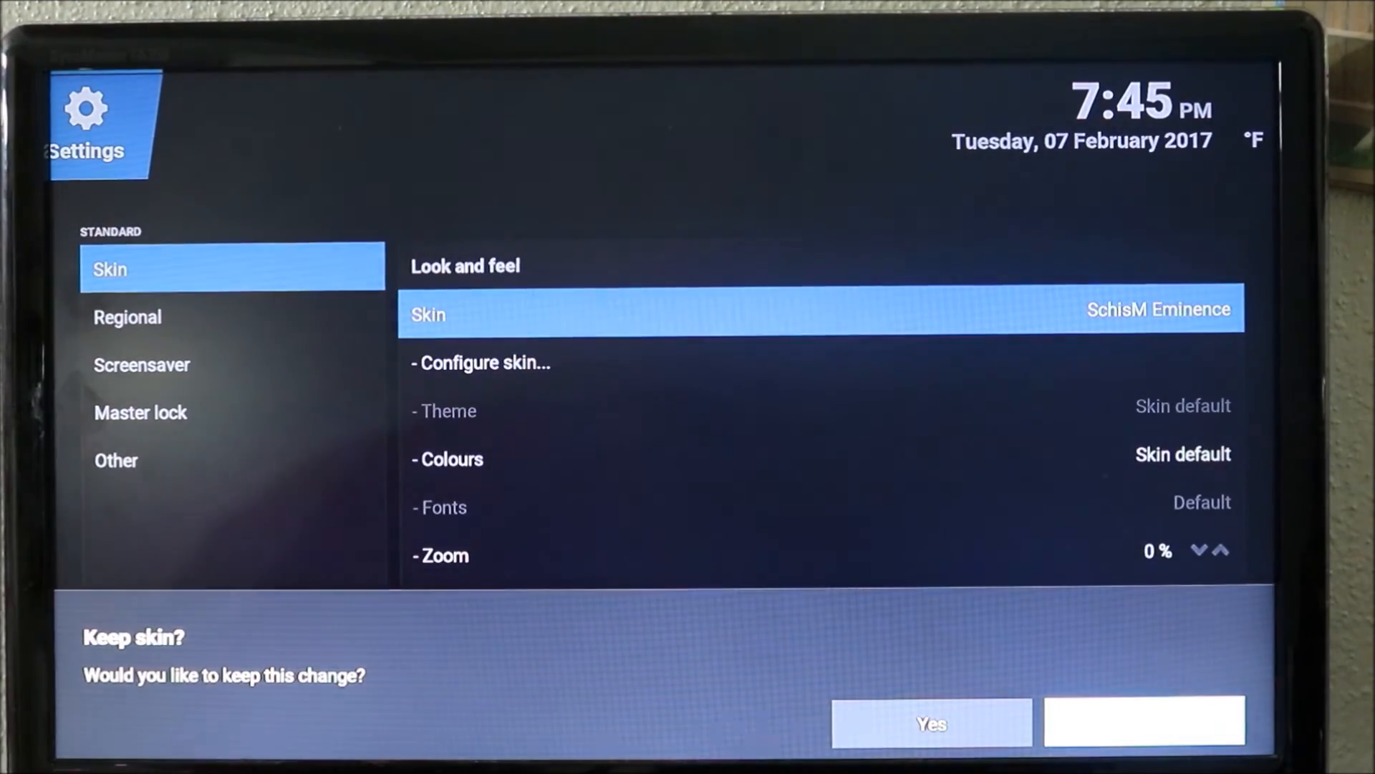
pyautogui.click(930, 722)
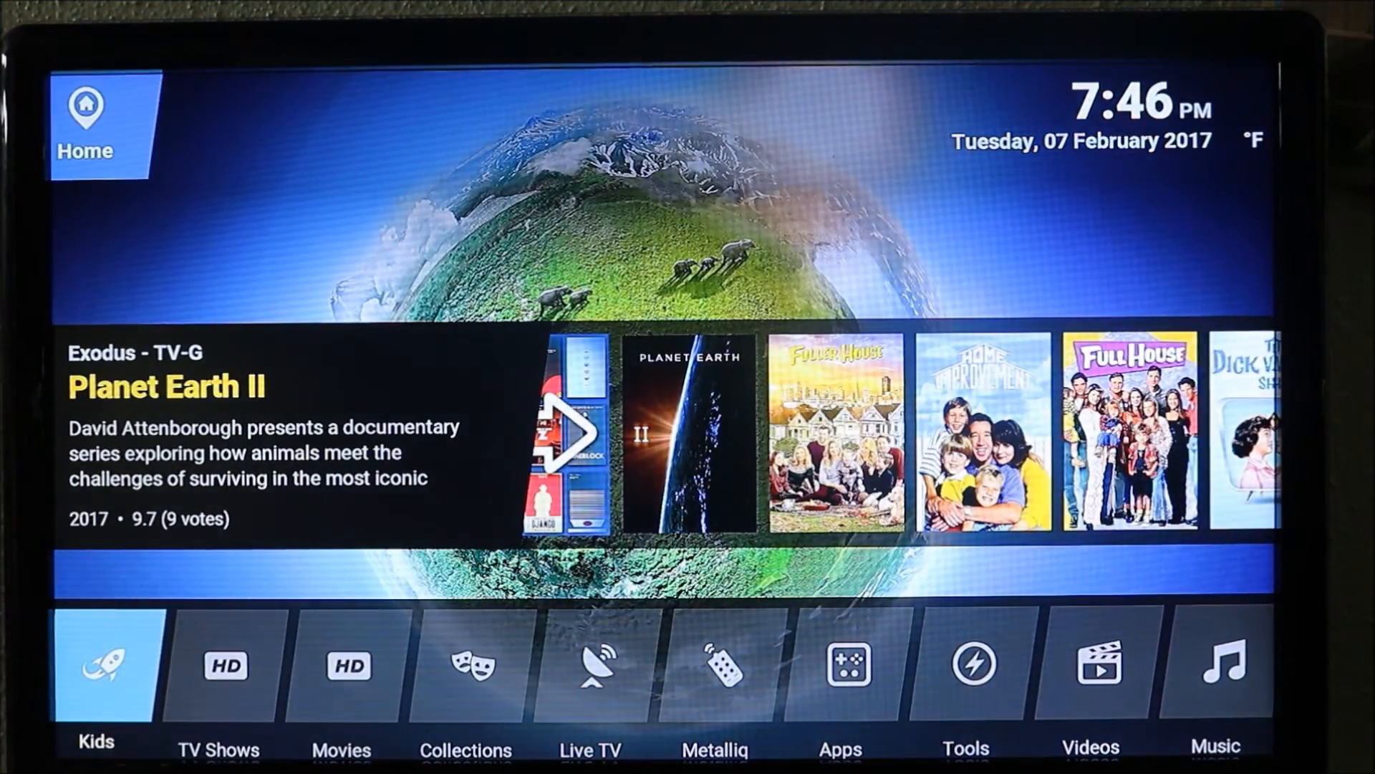
pyautogui.click(341, 664)
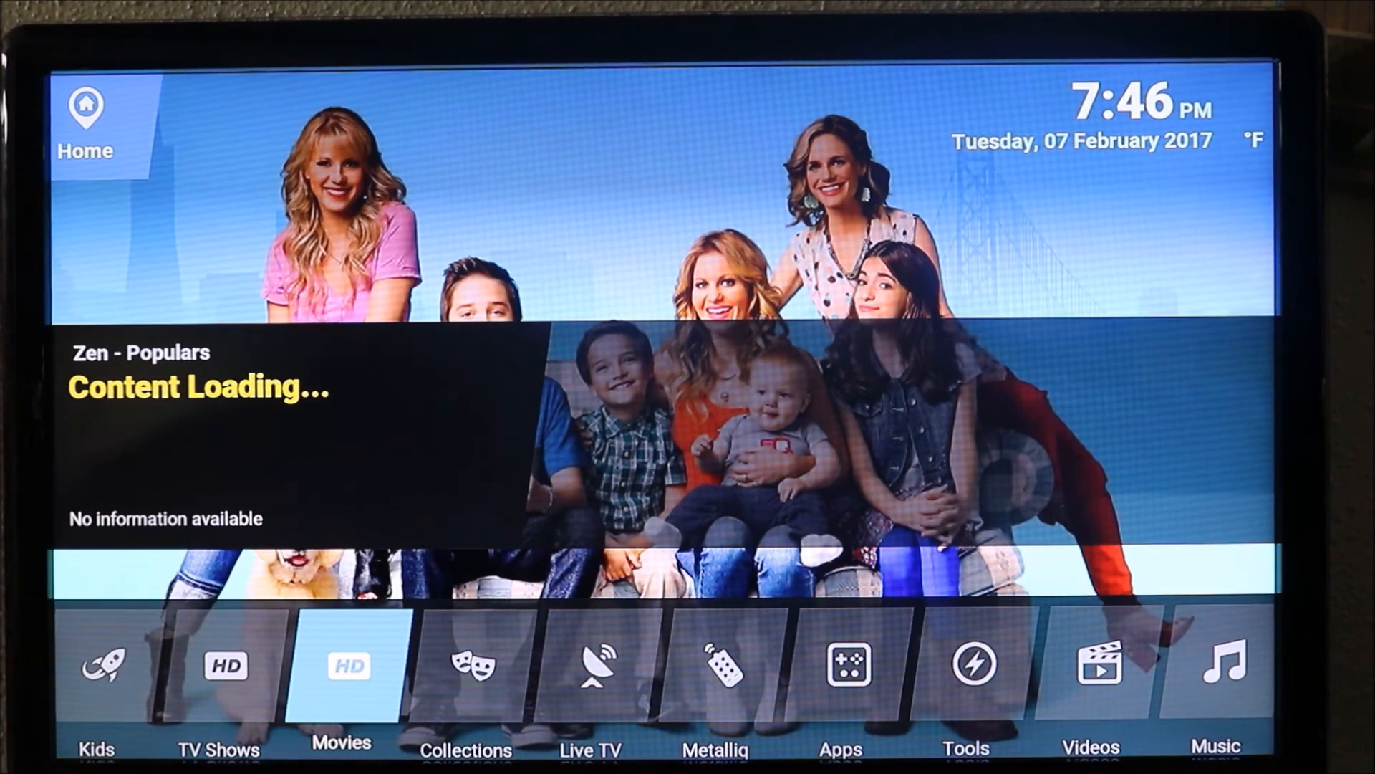
pyautogui.click(341, 665)
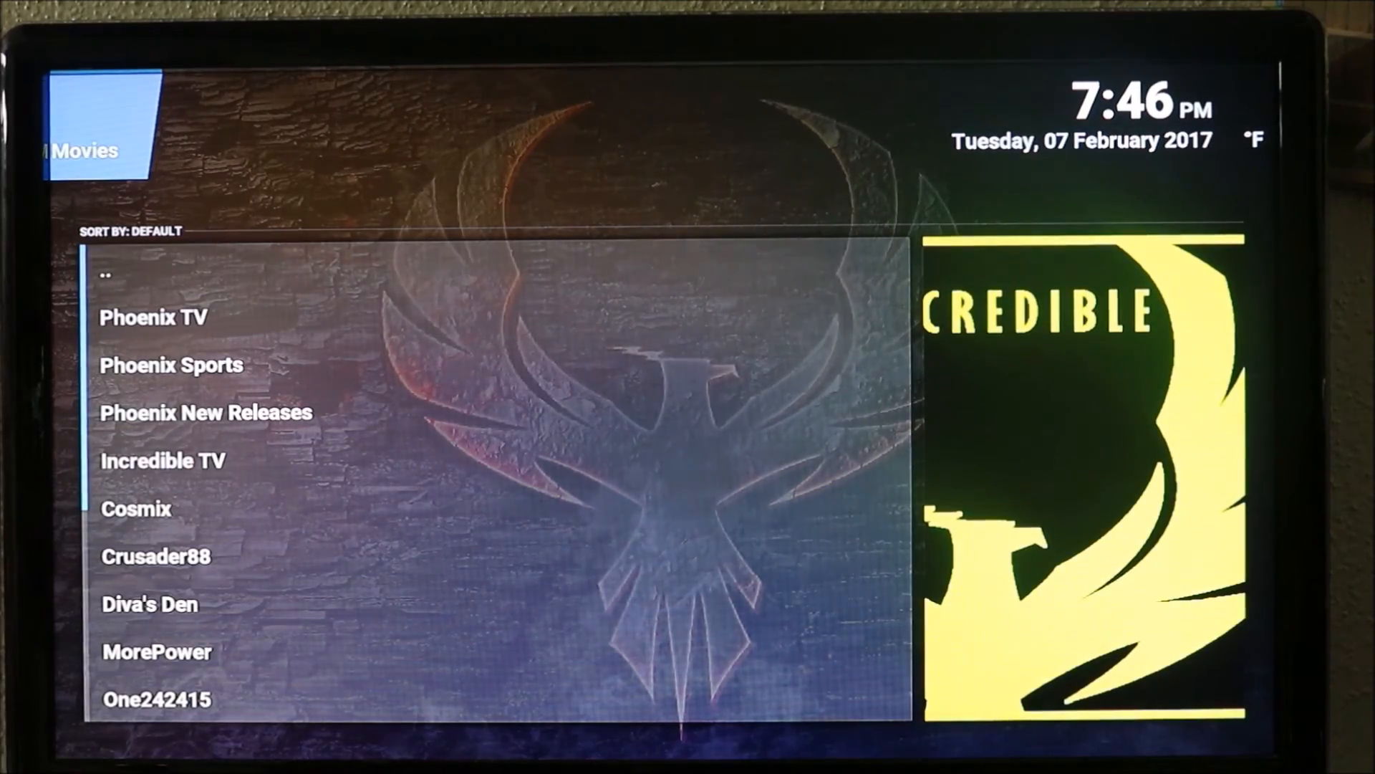
pyautogui.press('Back')
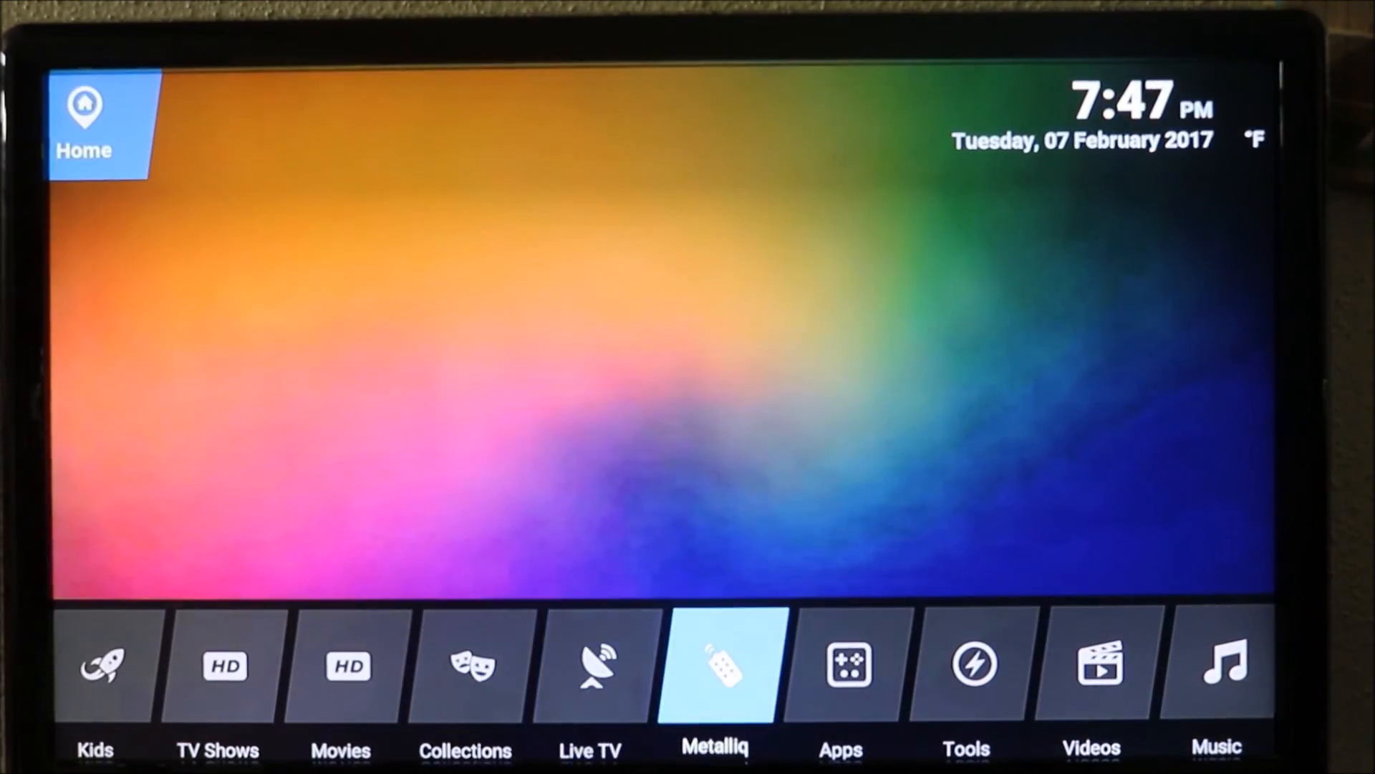
pyautogui.click(839, 663)
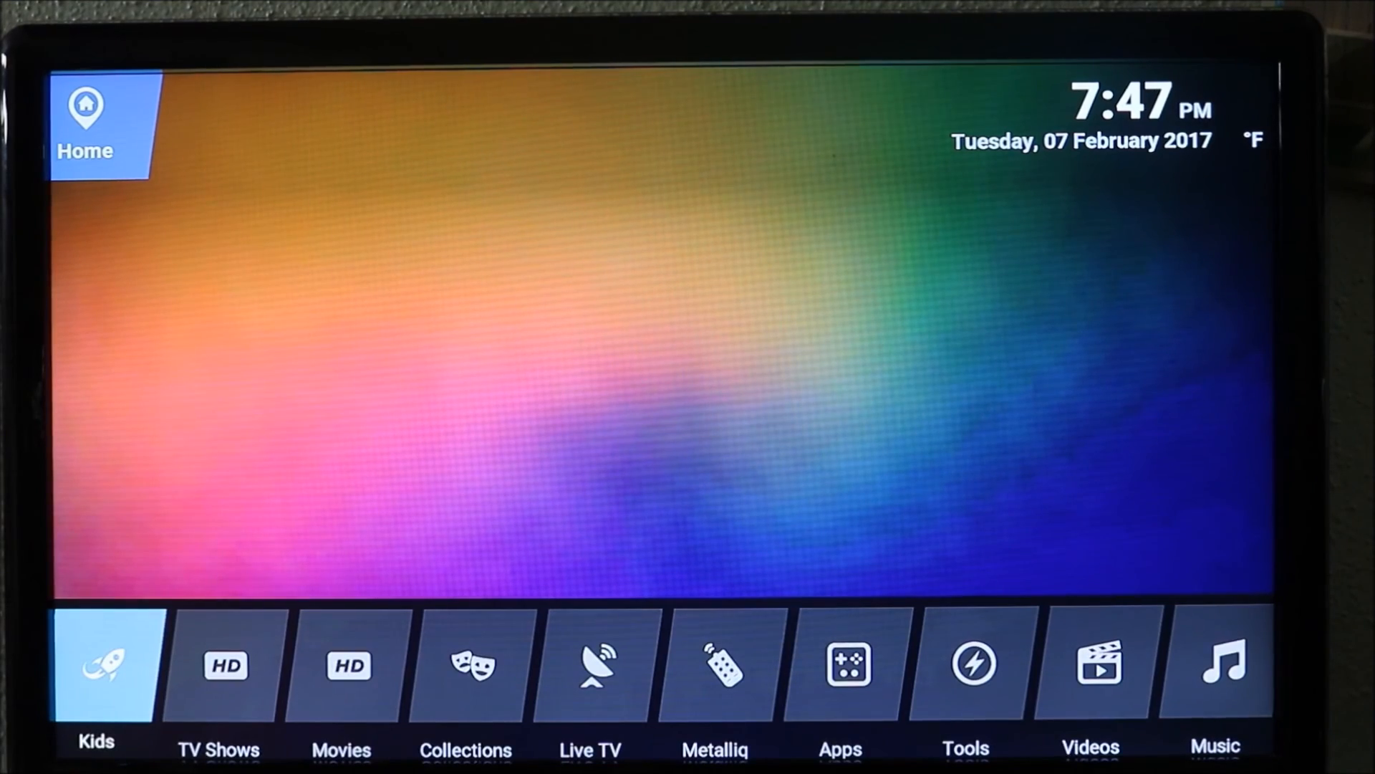
pyautogui.hscroll(3)
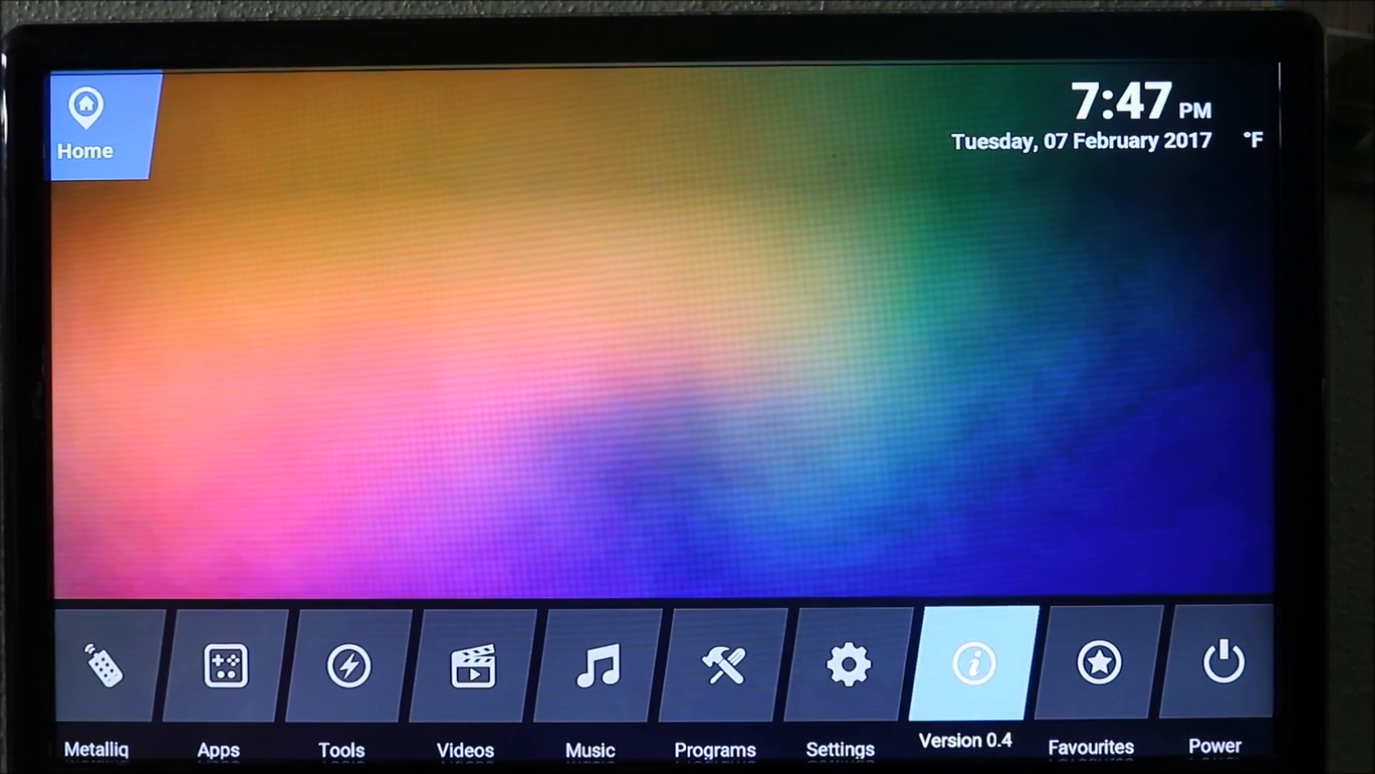
# Reach the Interface skin settings showing SchisM Eminence as the current skin
pyautogui.click(845, 663)
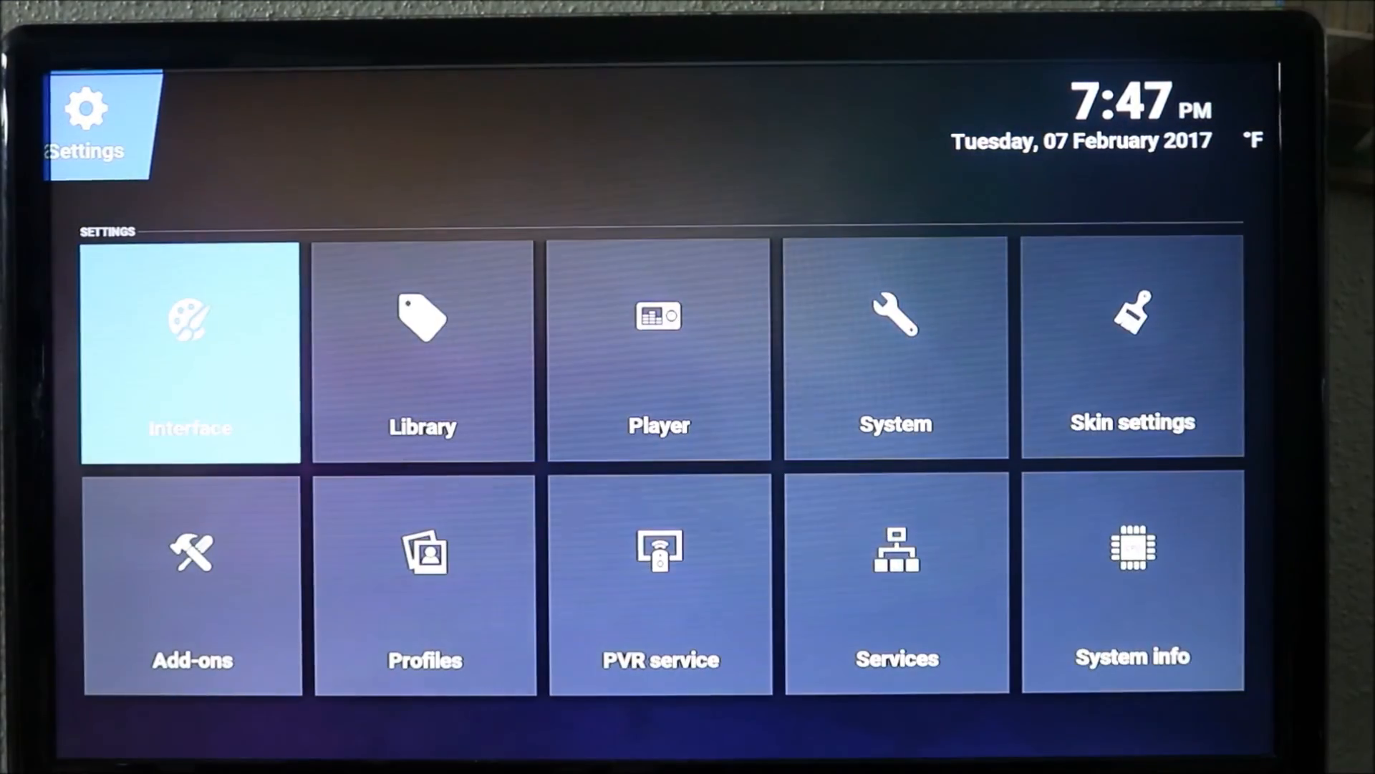
pyautogui.click(189, 354)
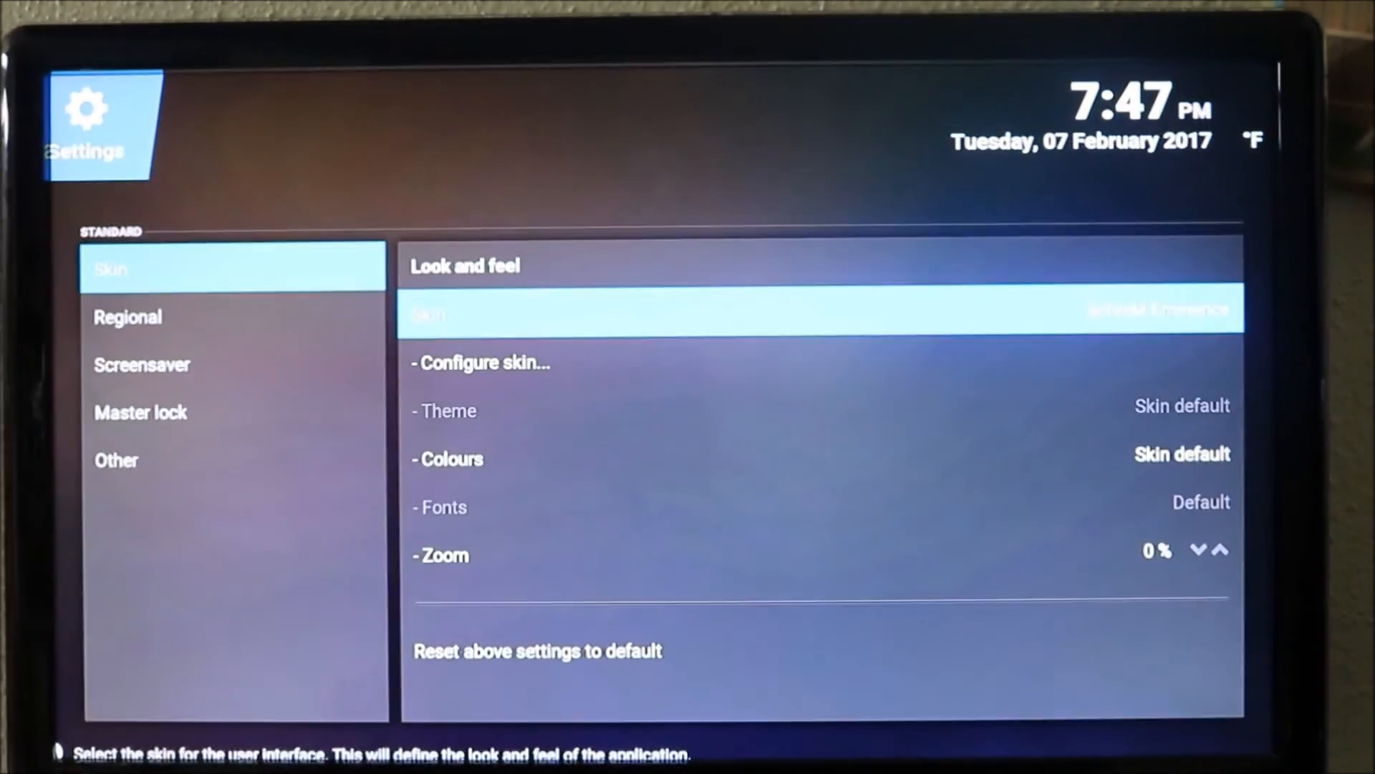